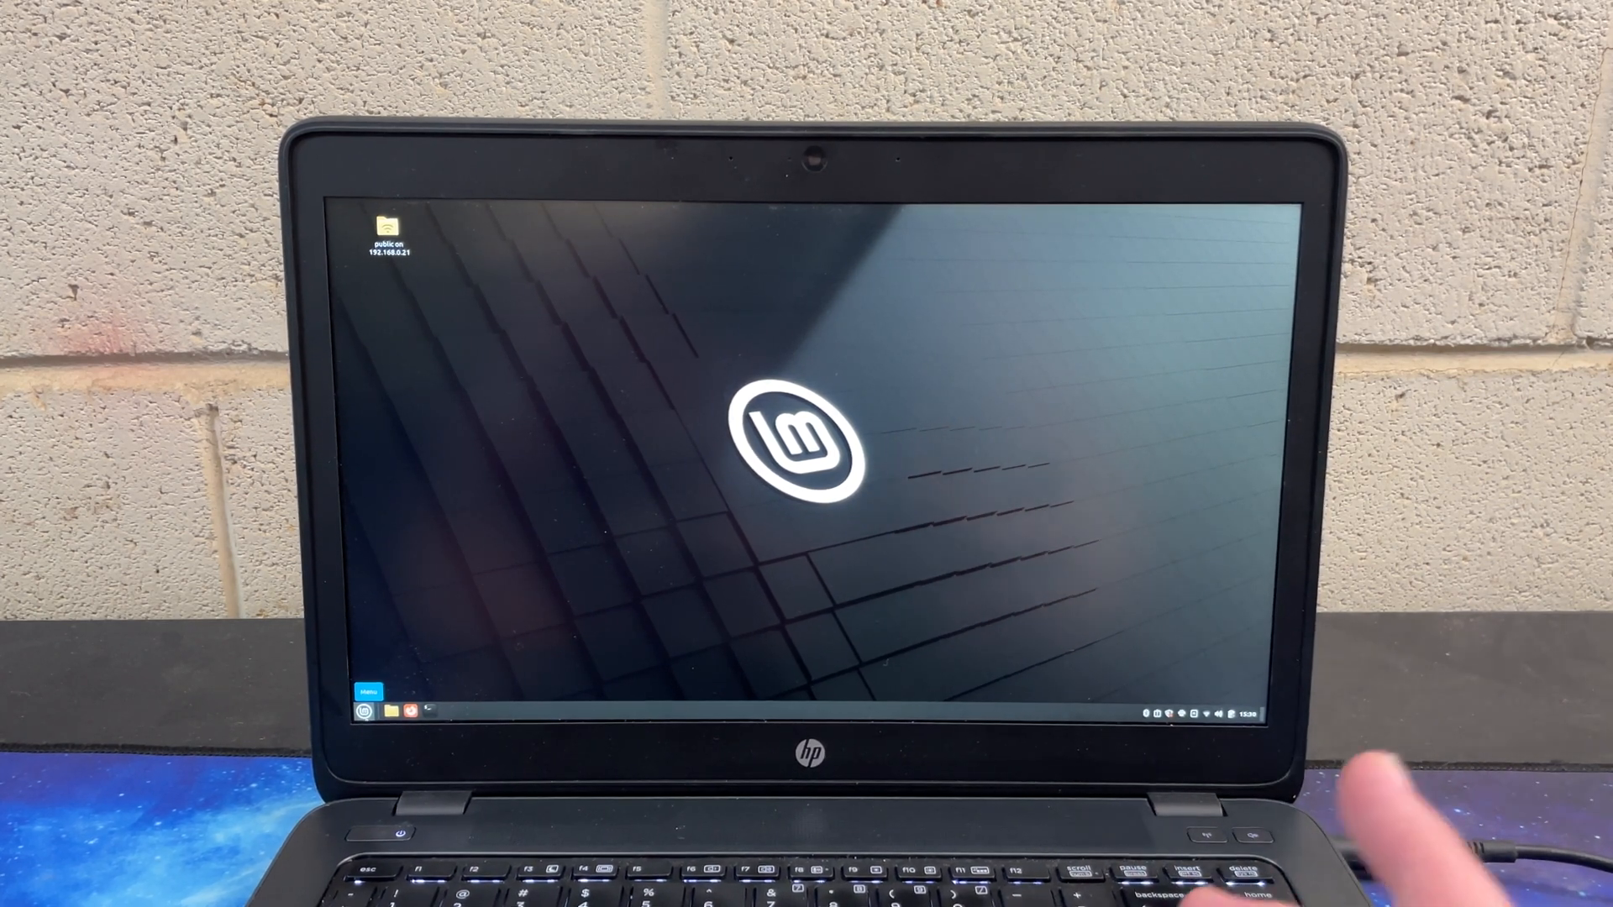
Shut down Linux Mint from the Cinnamon menu and confirm in the dialog.
click(362, 709)
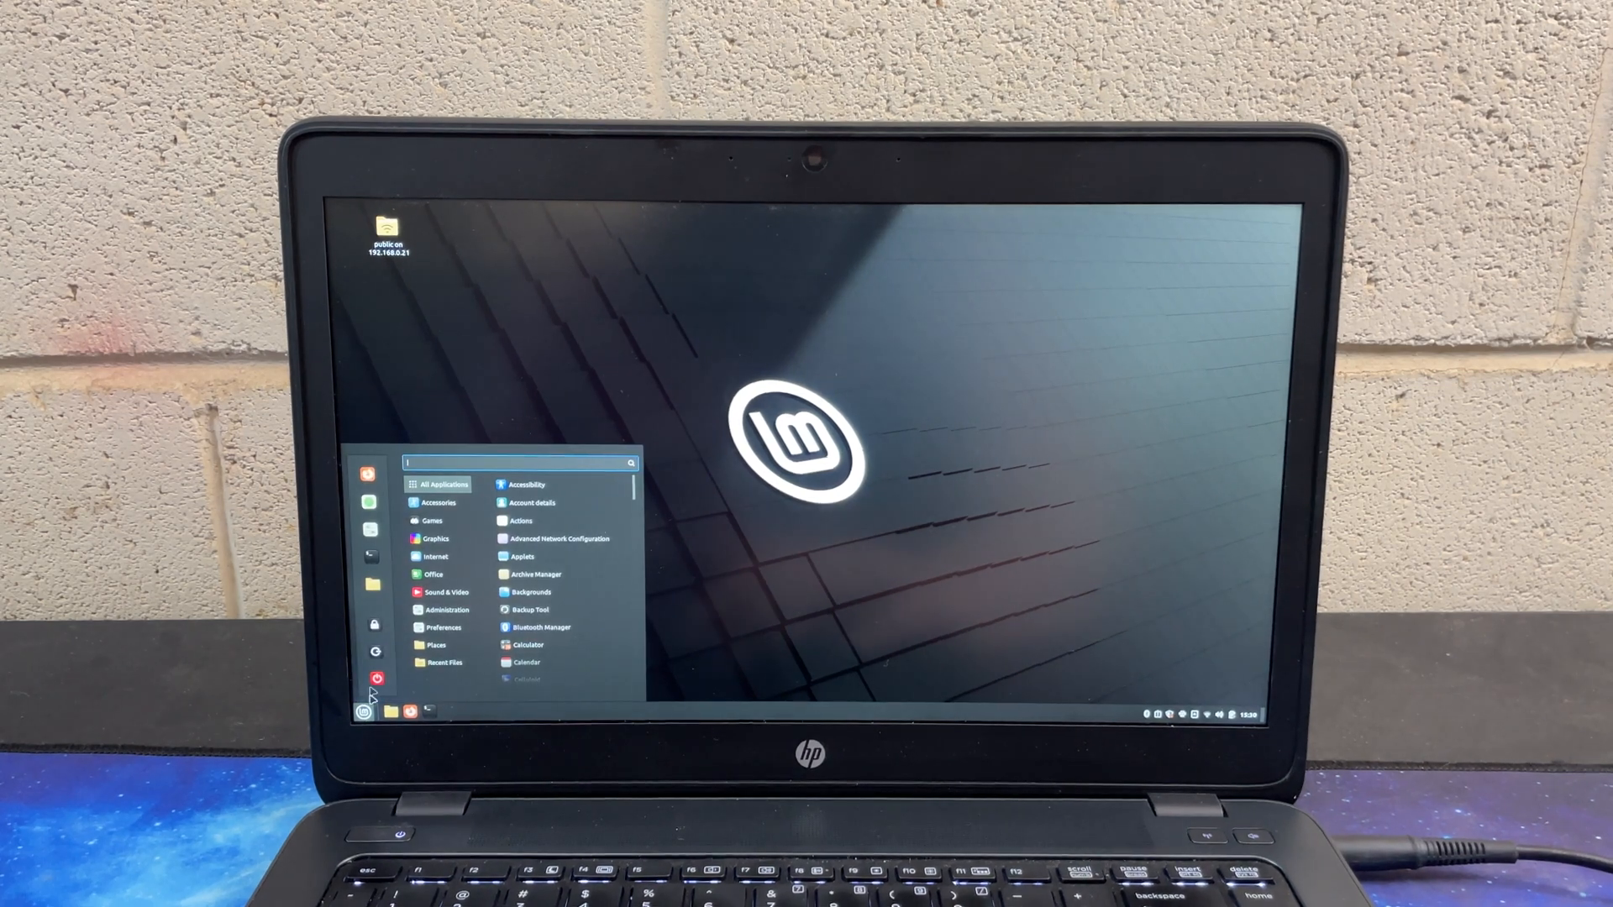
click(373, 678)
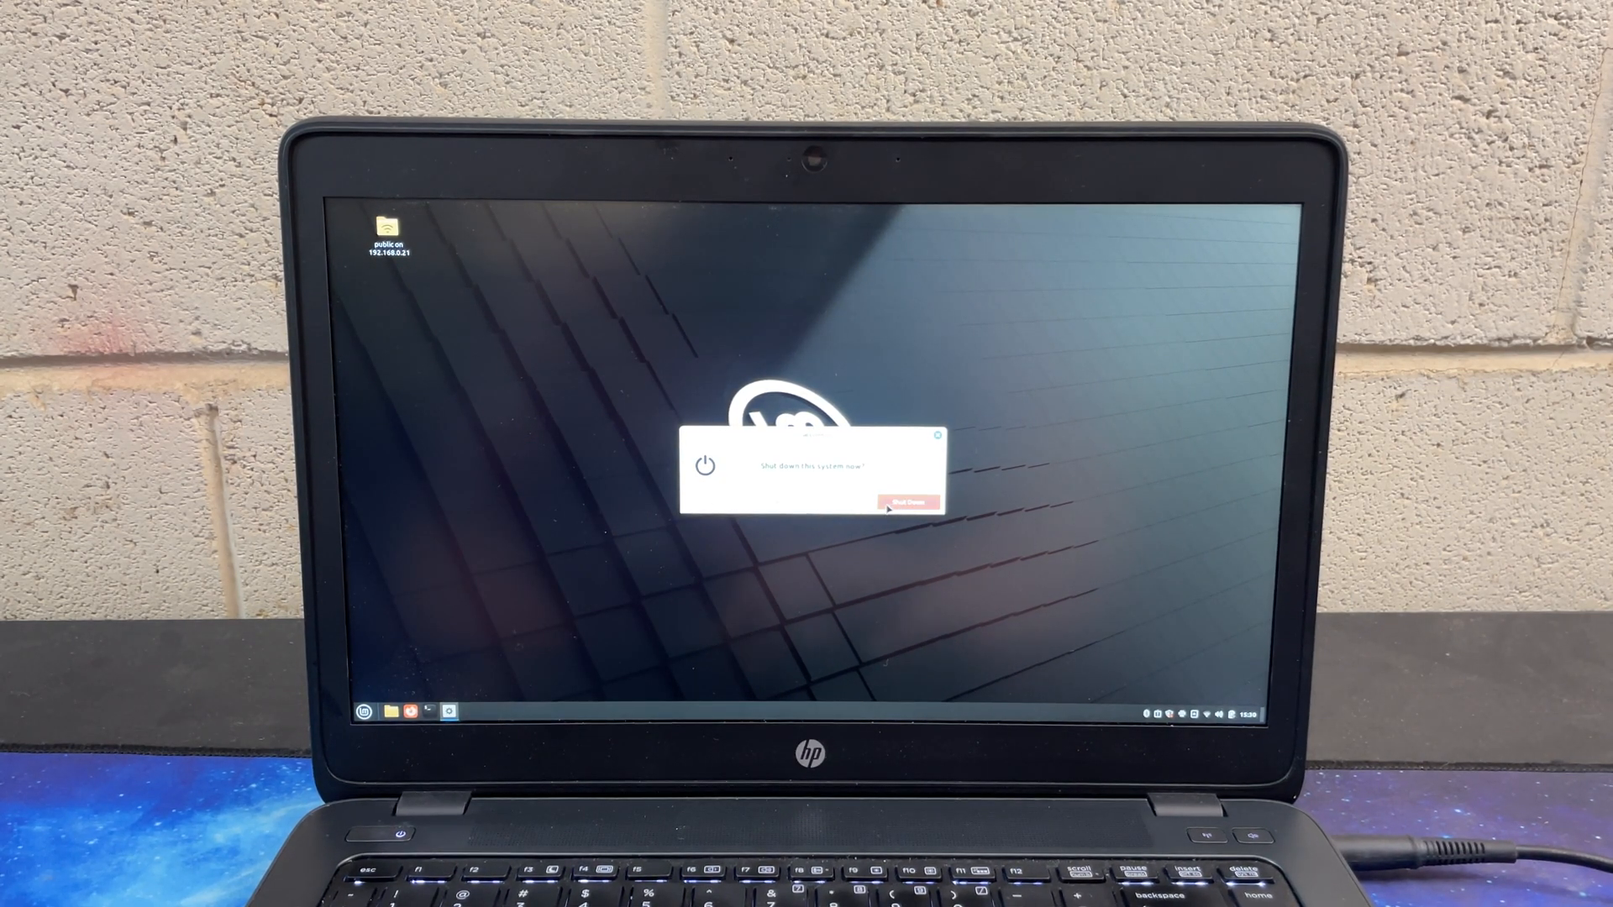
click(909, 503)
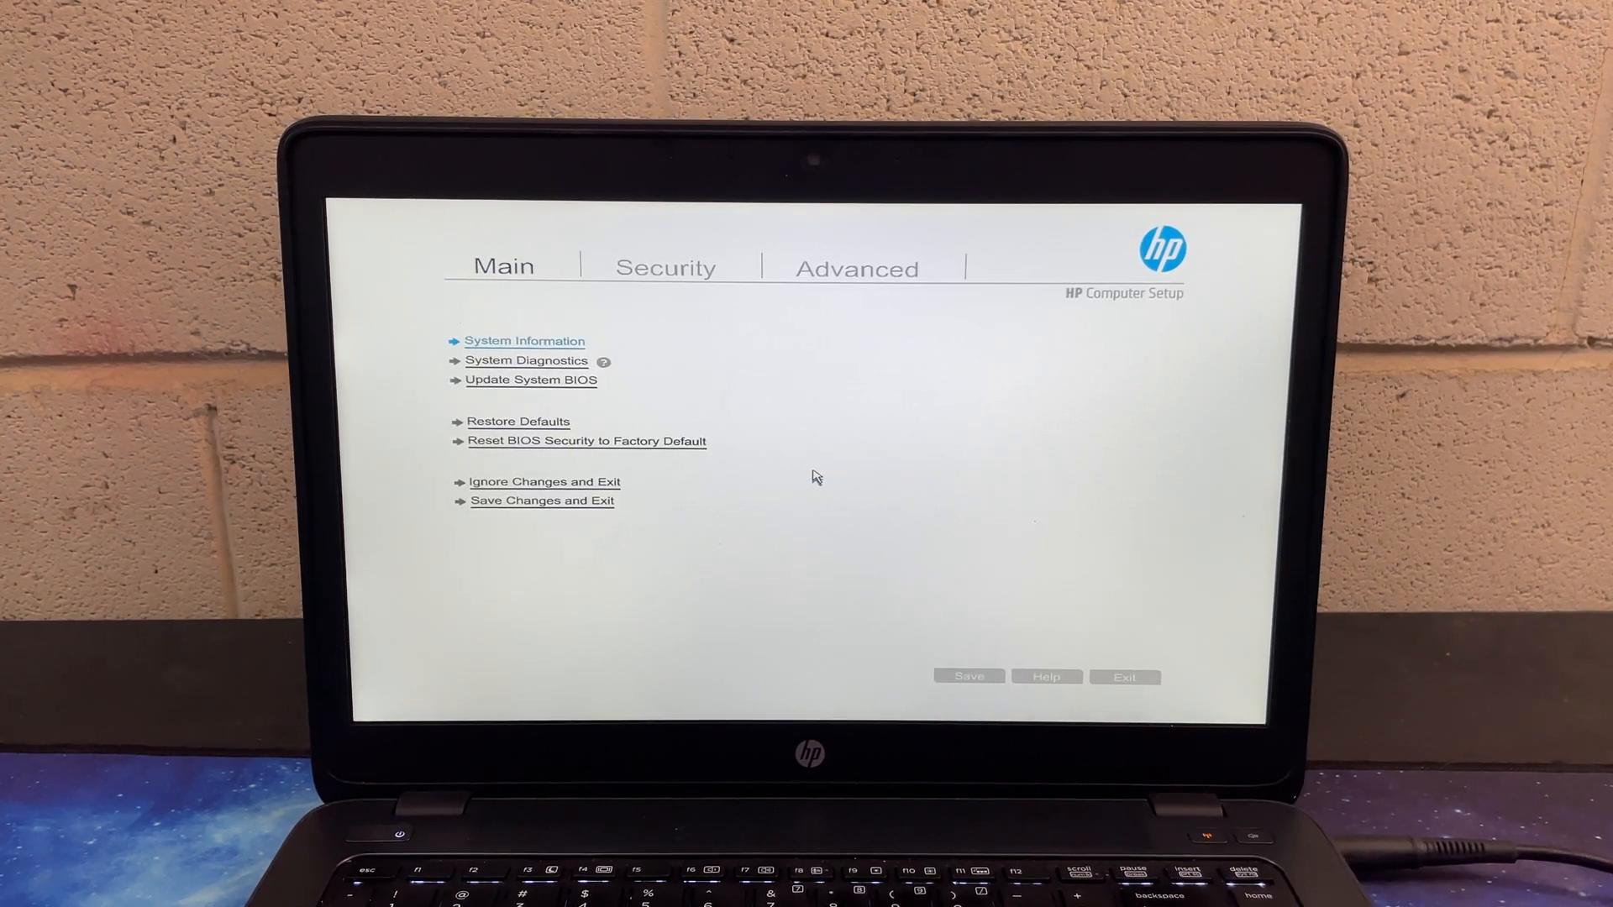
Change Boot Mode under Boot Options, accept the Legacy Mode warning, and save on exit.
click(855, 269)
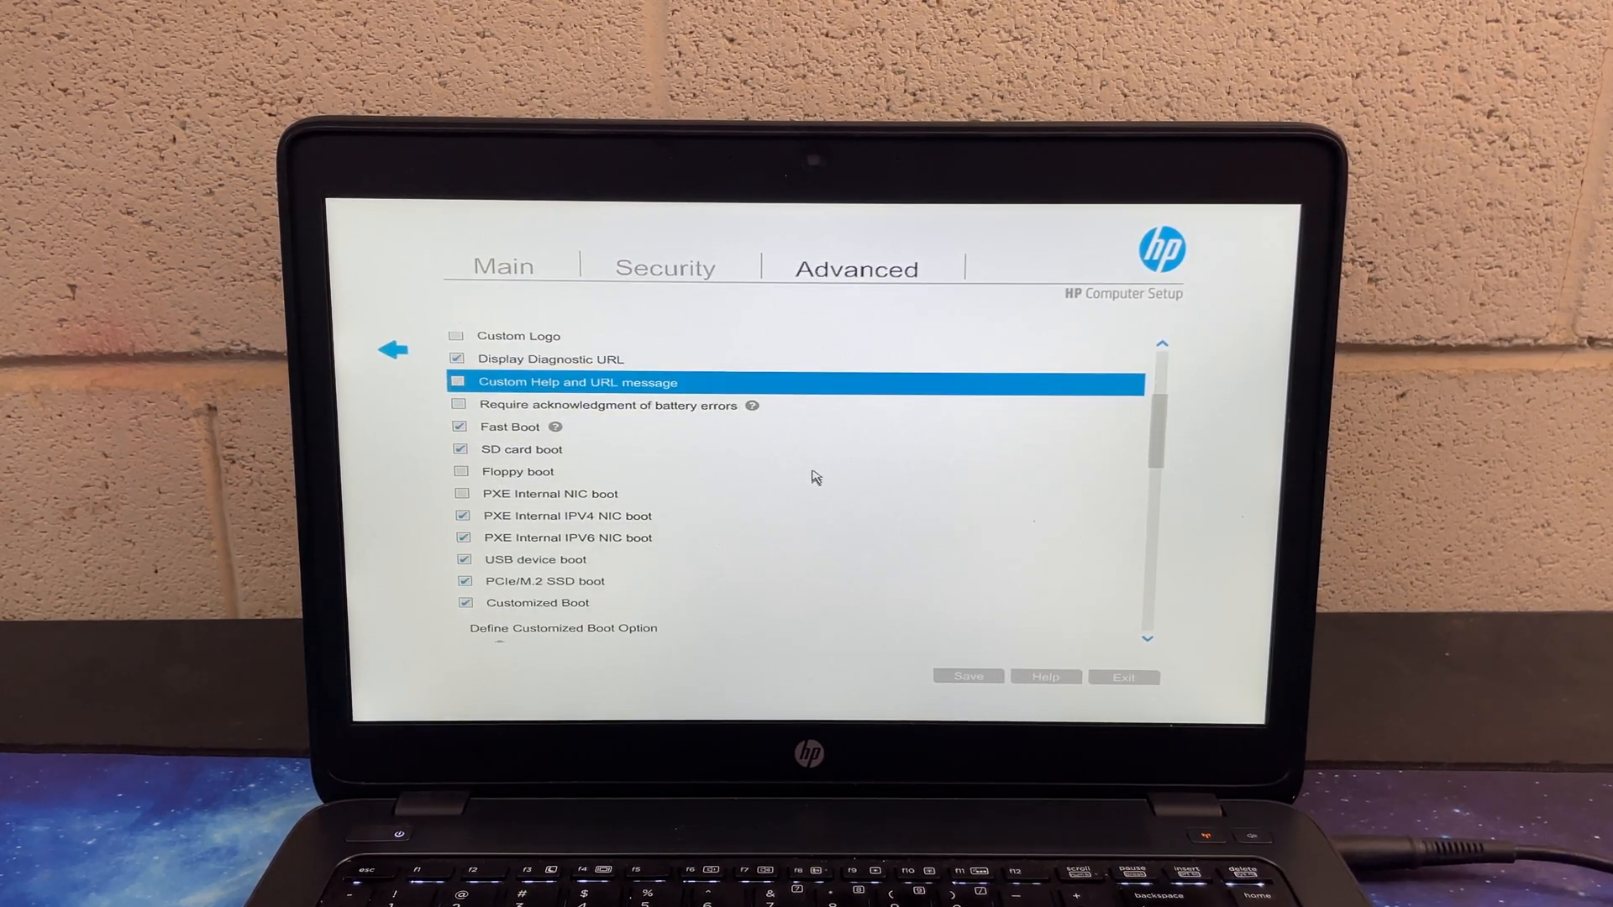
scroll(down, 3)
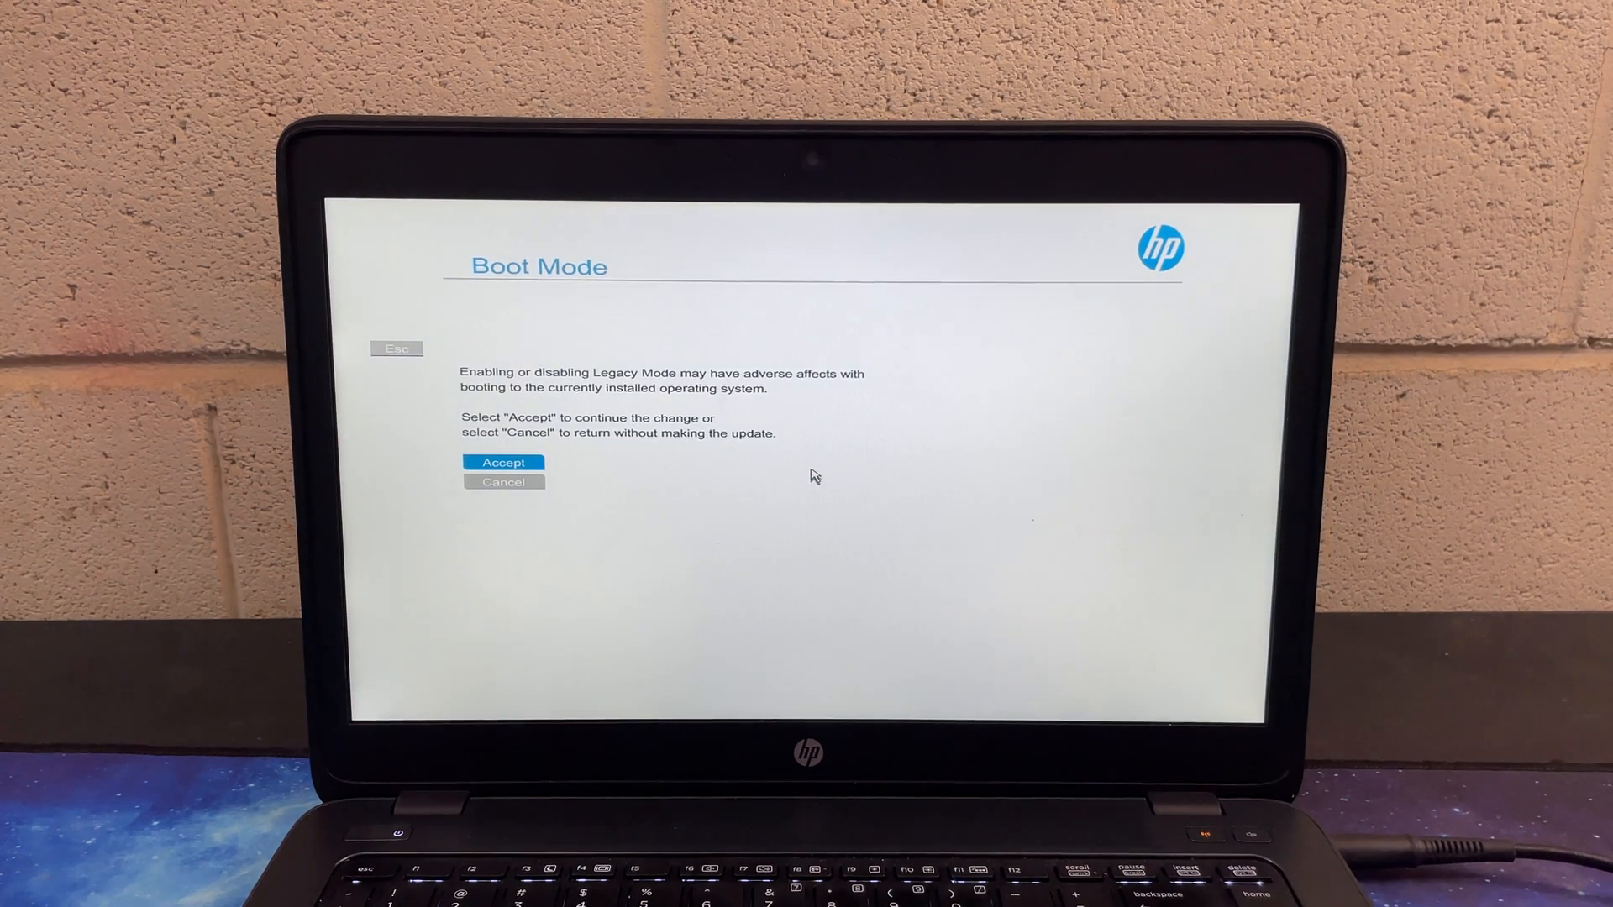
click(503, 462)
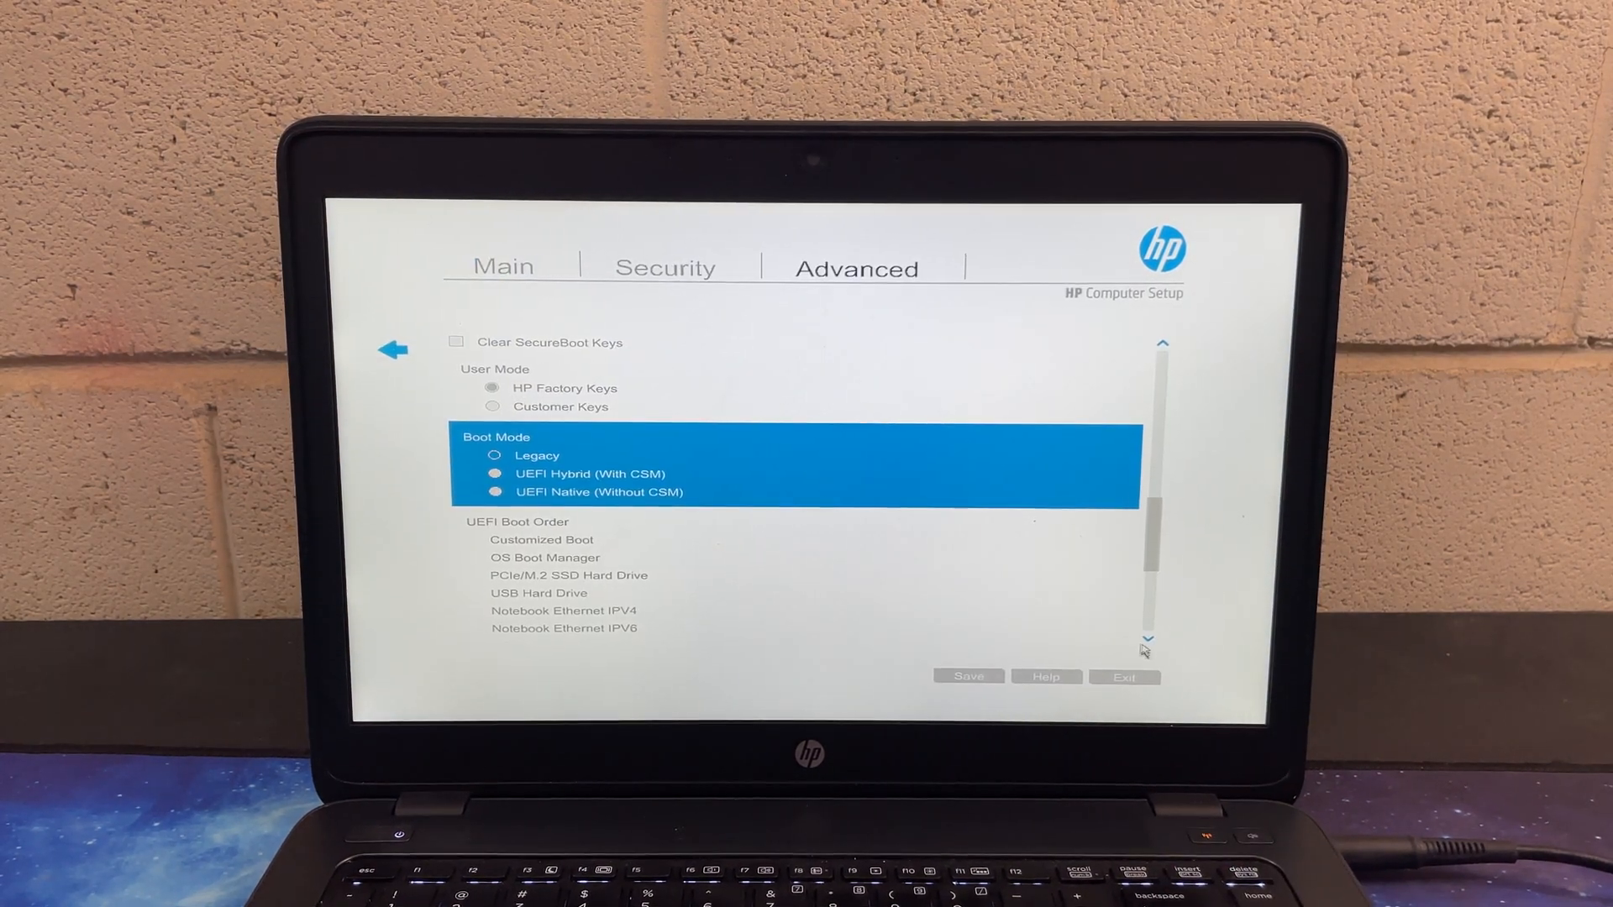
click(1124, 677)
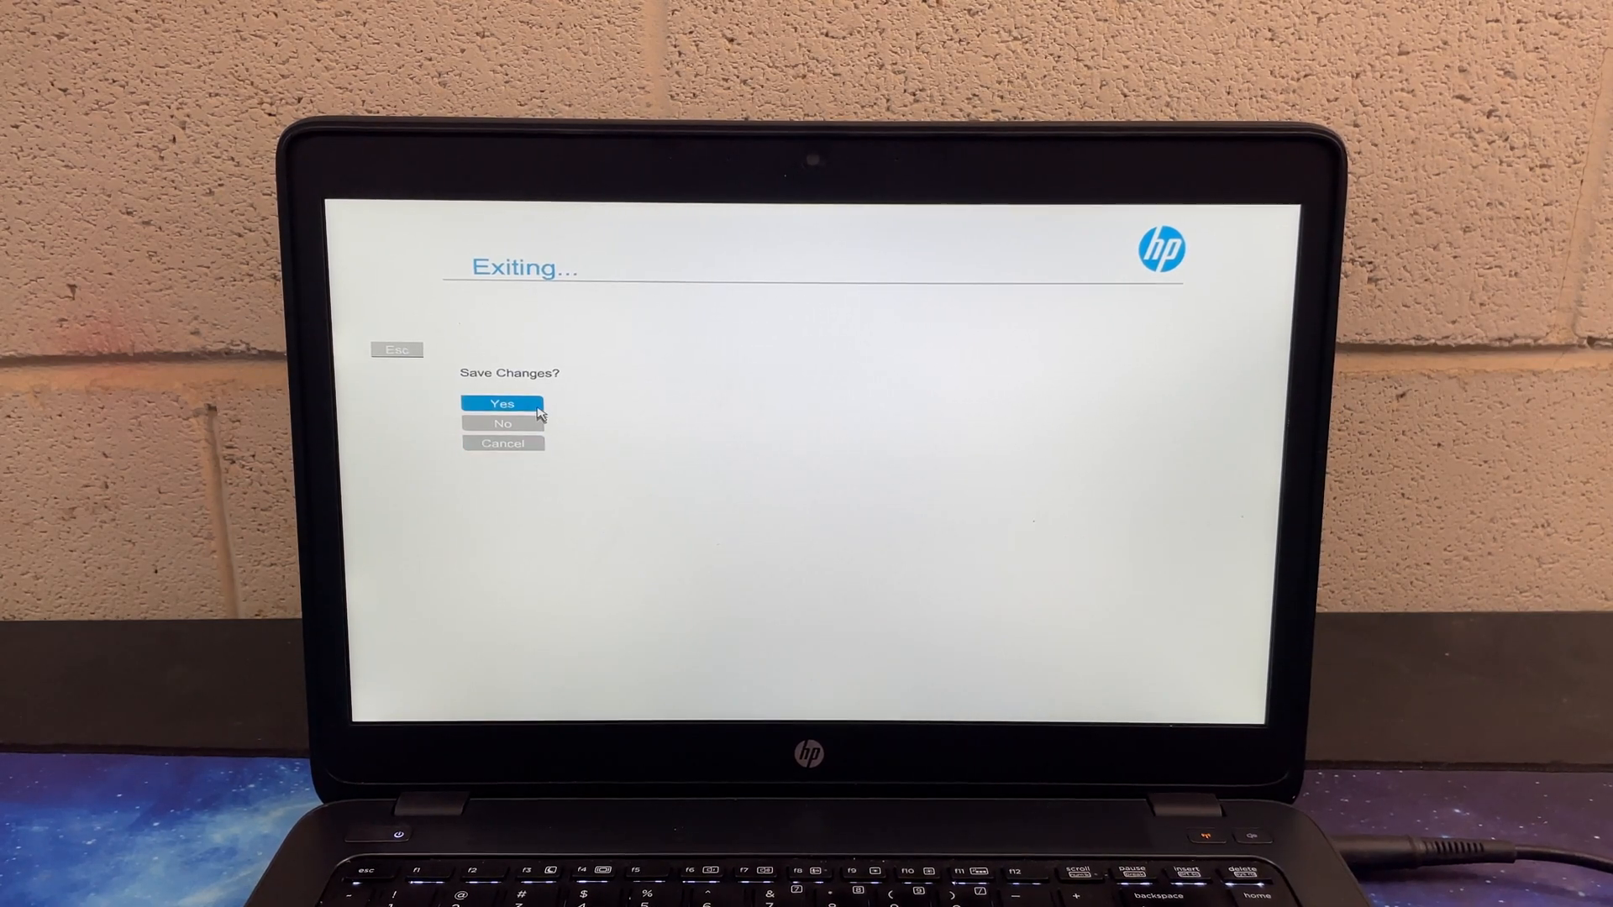
click(503, 403)
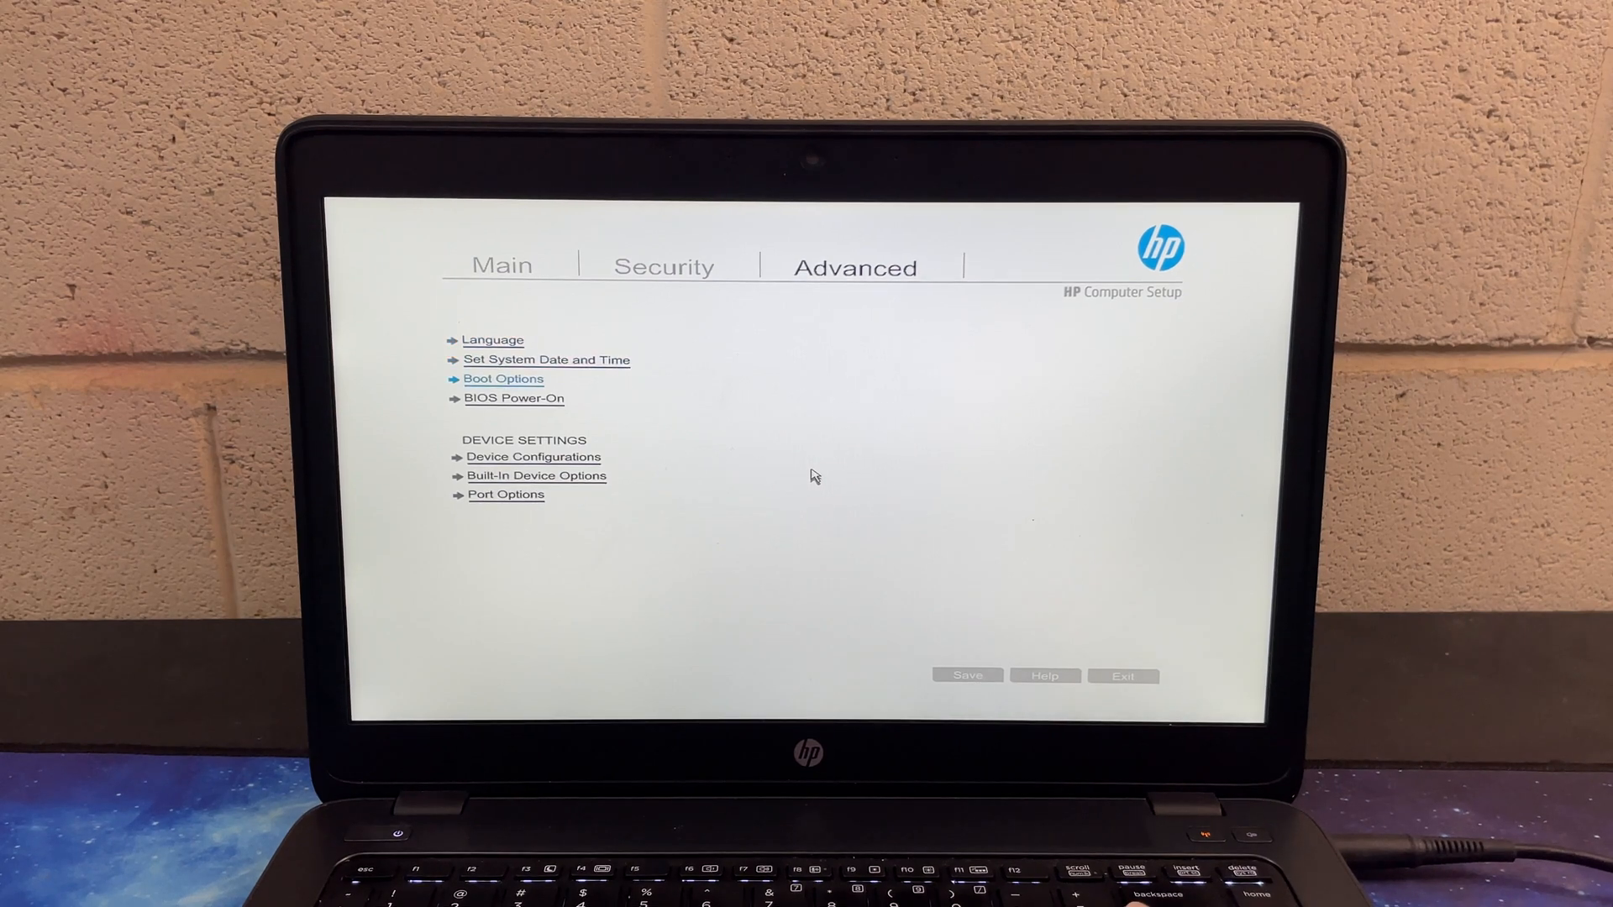
Move OS Boot Manager ahead of Customized Boot in UEFI Boot Order, then exit setup.
click(503, 379)
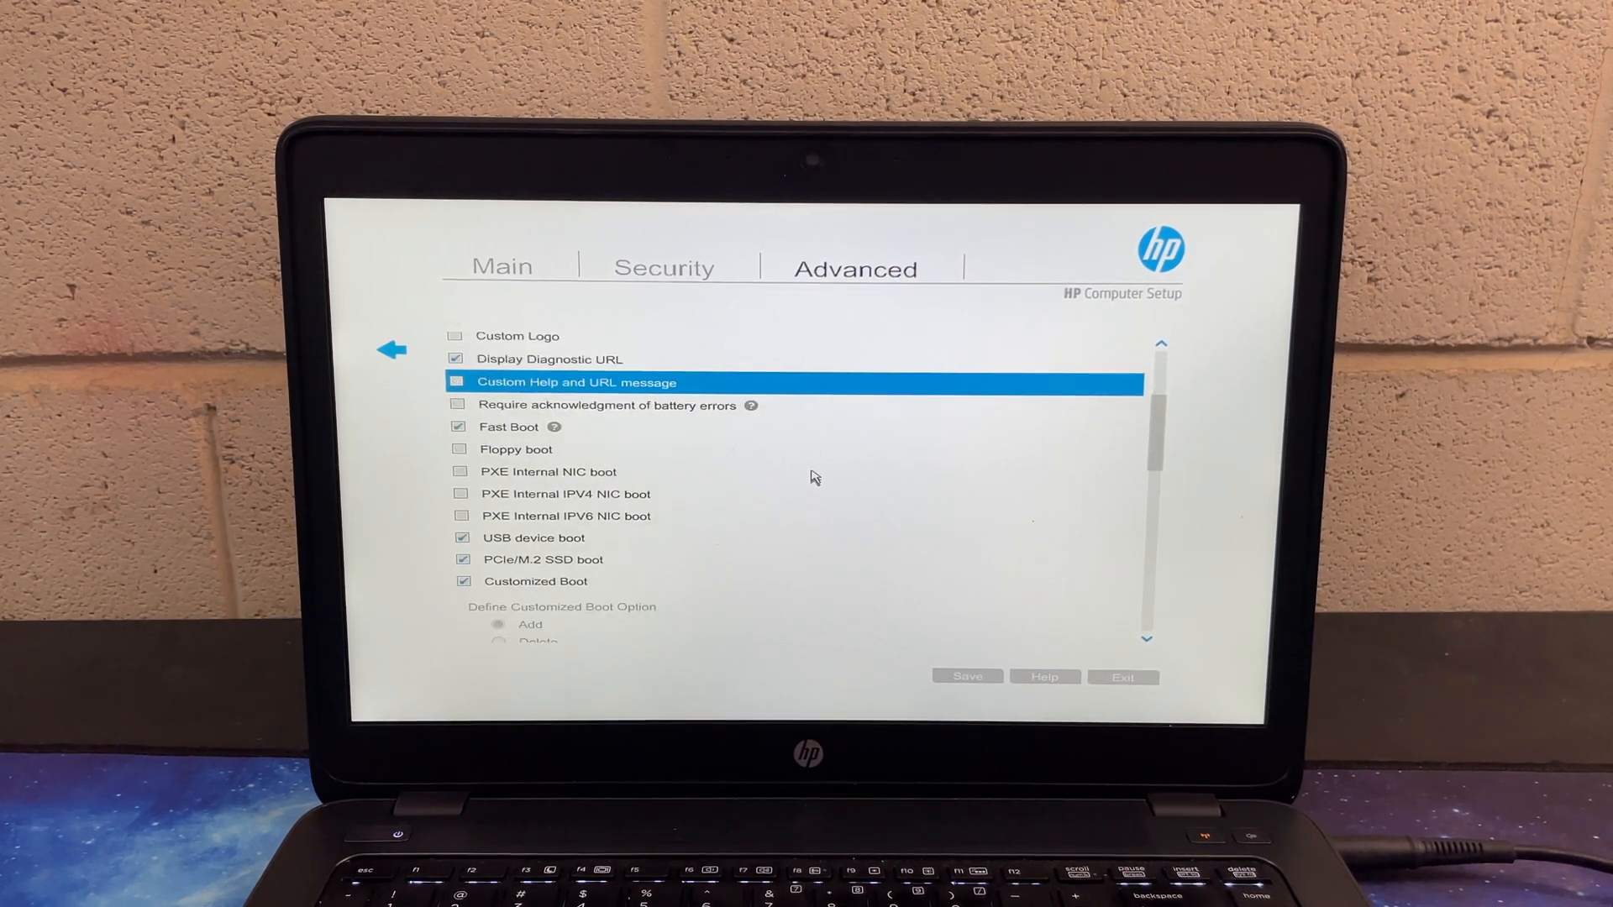
scroll(down, 3)
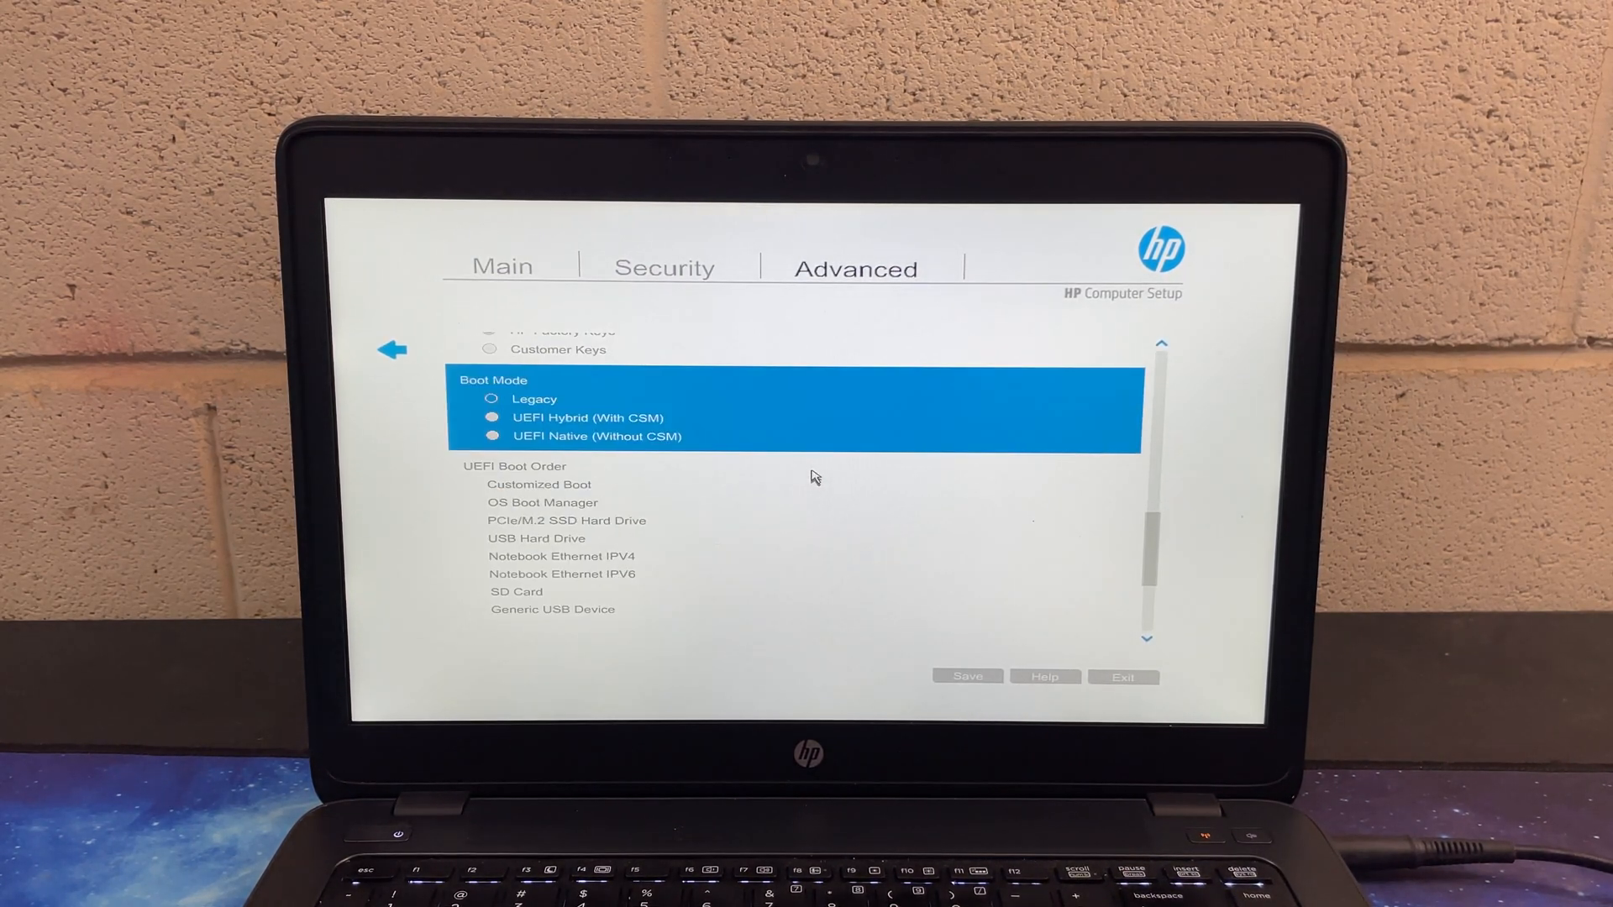
mouse_move(553, 439)
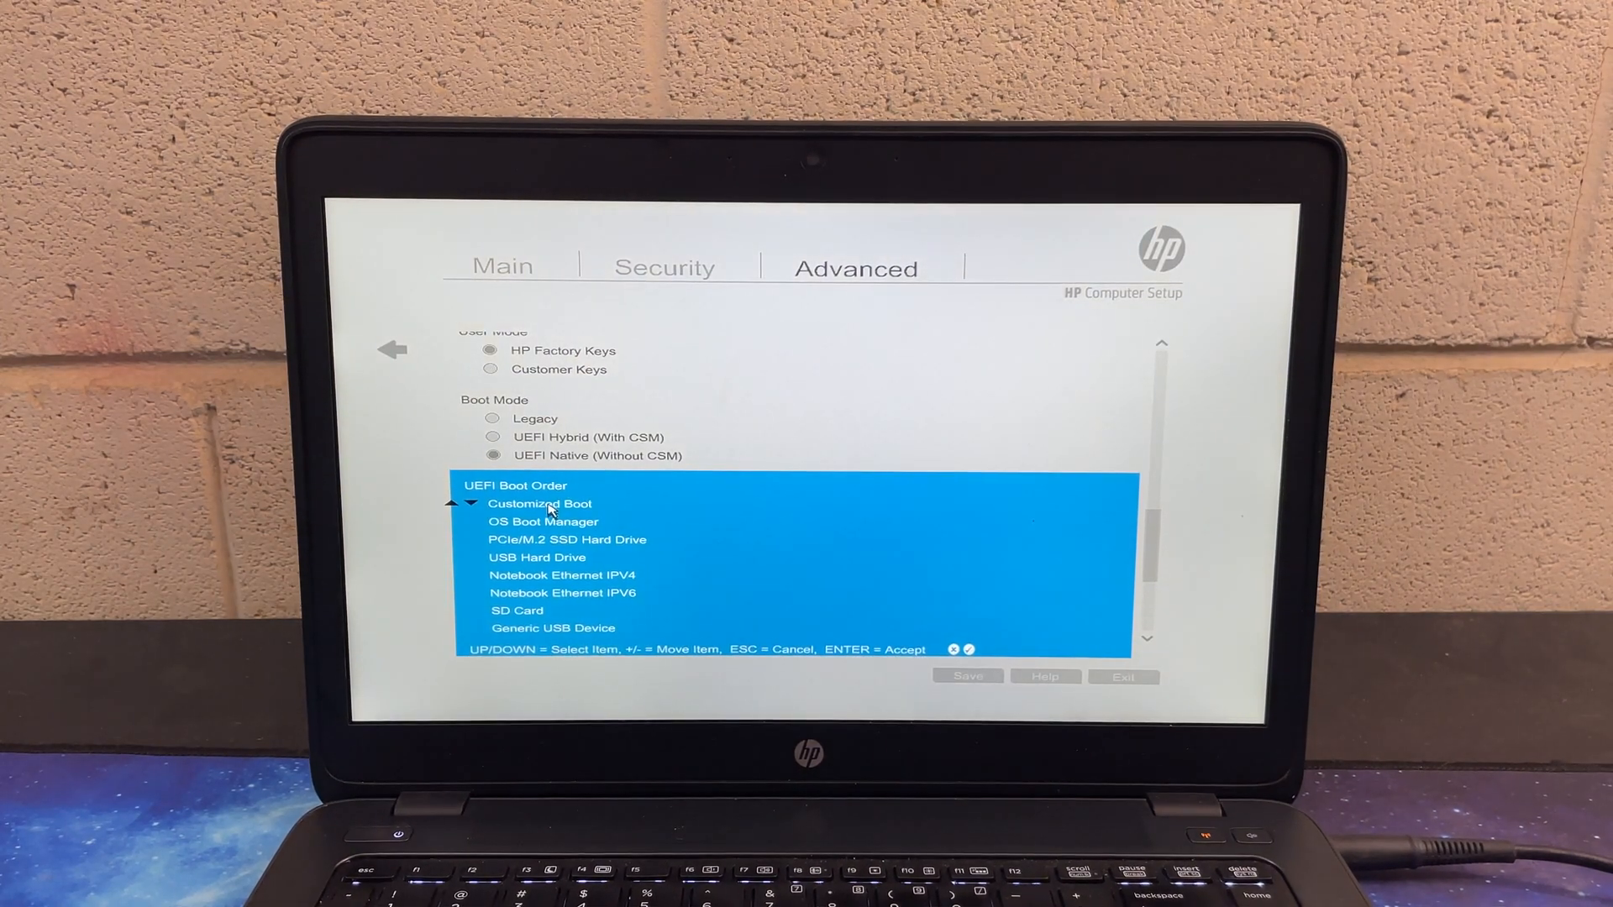
key(down)
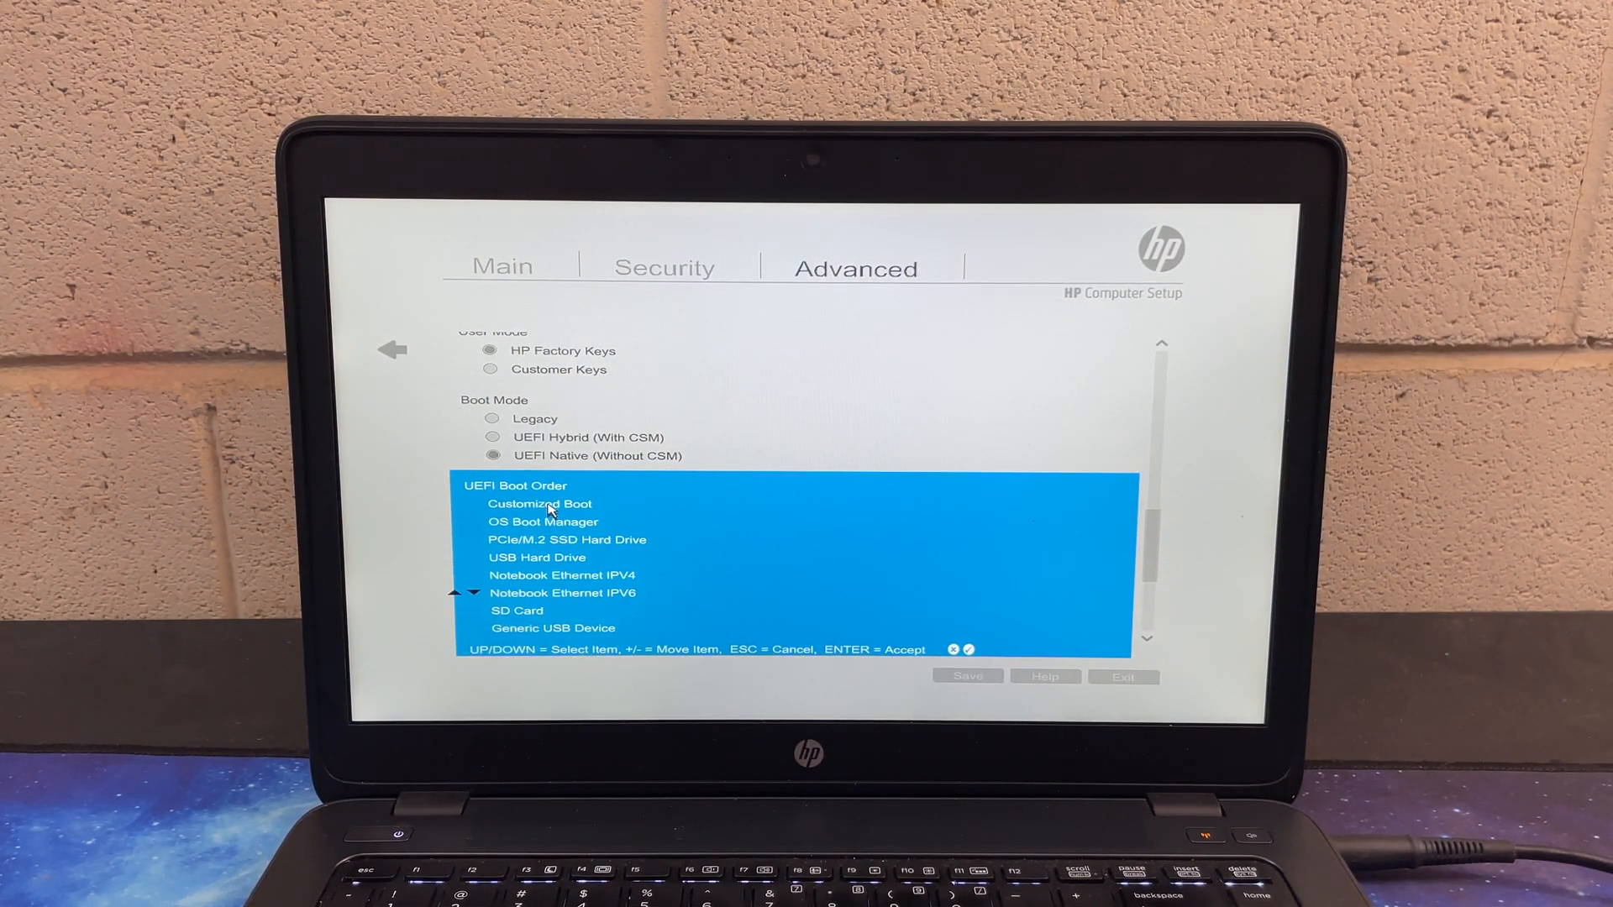
key(up)
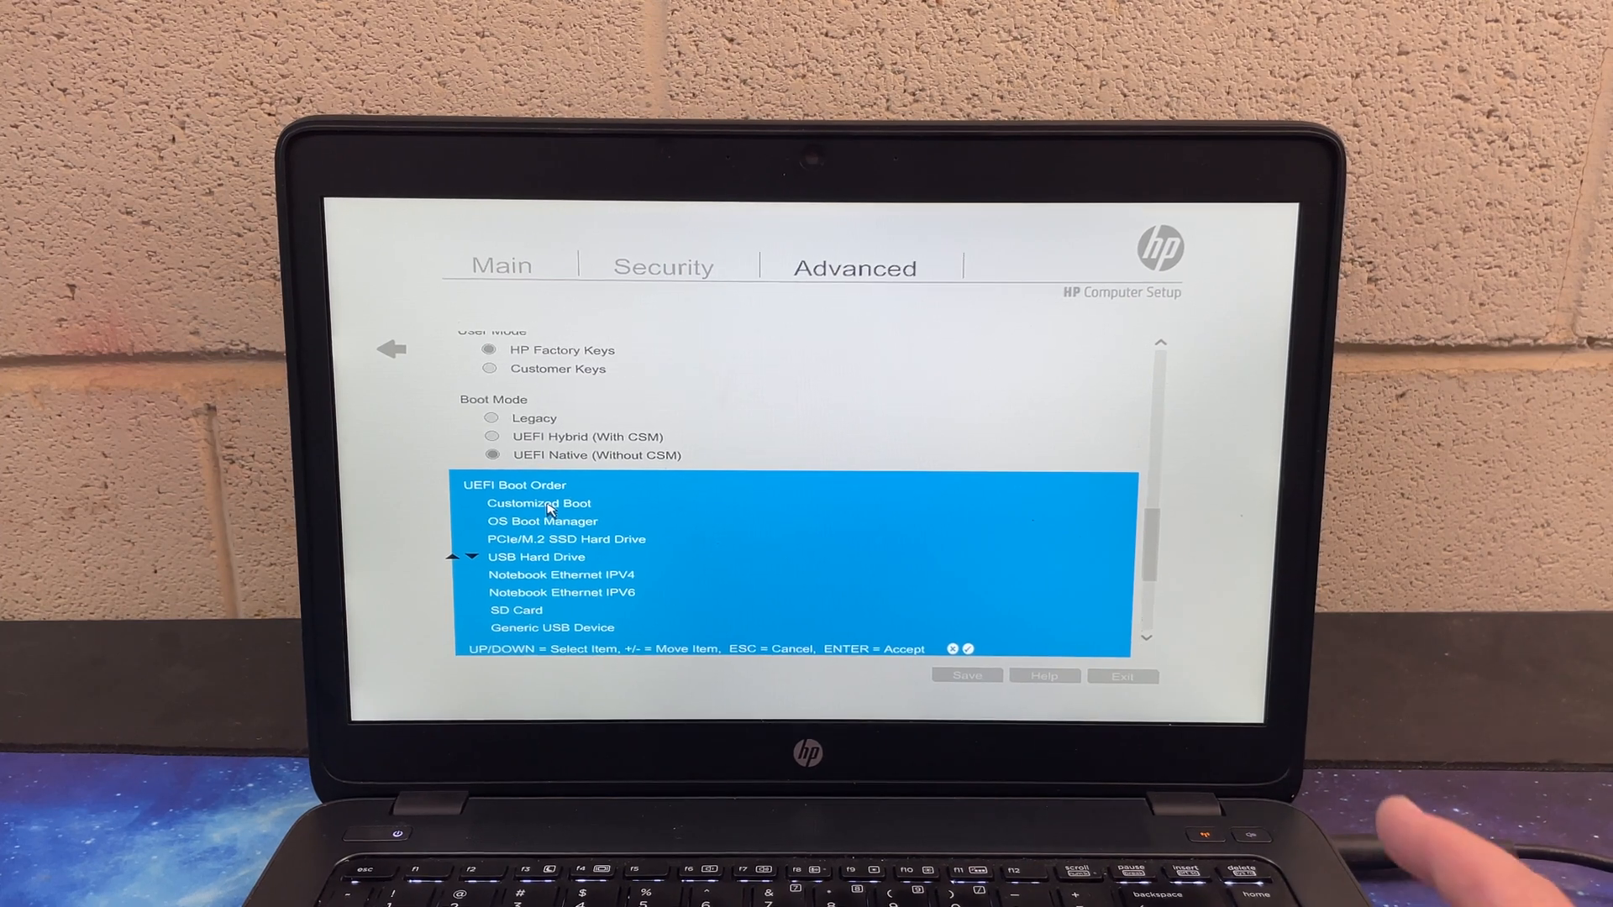
key(up)
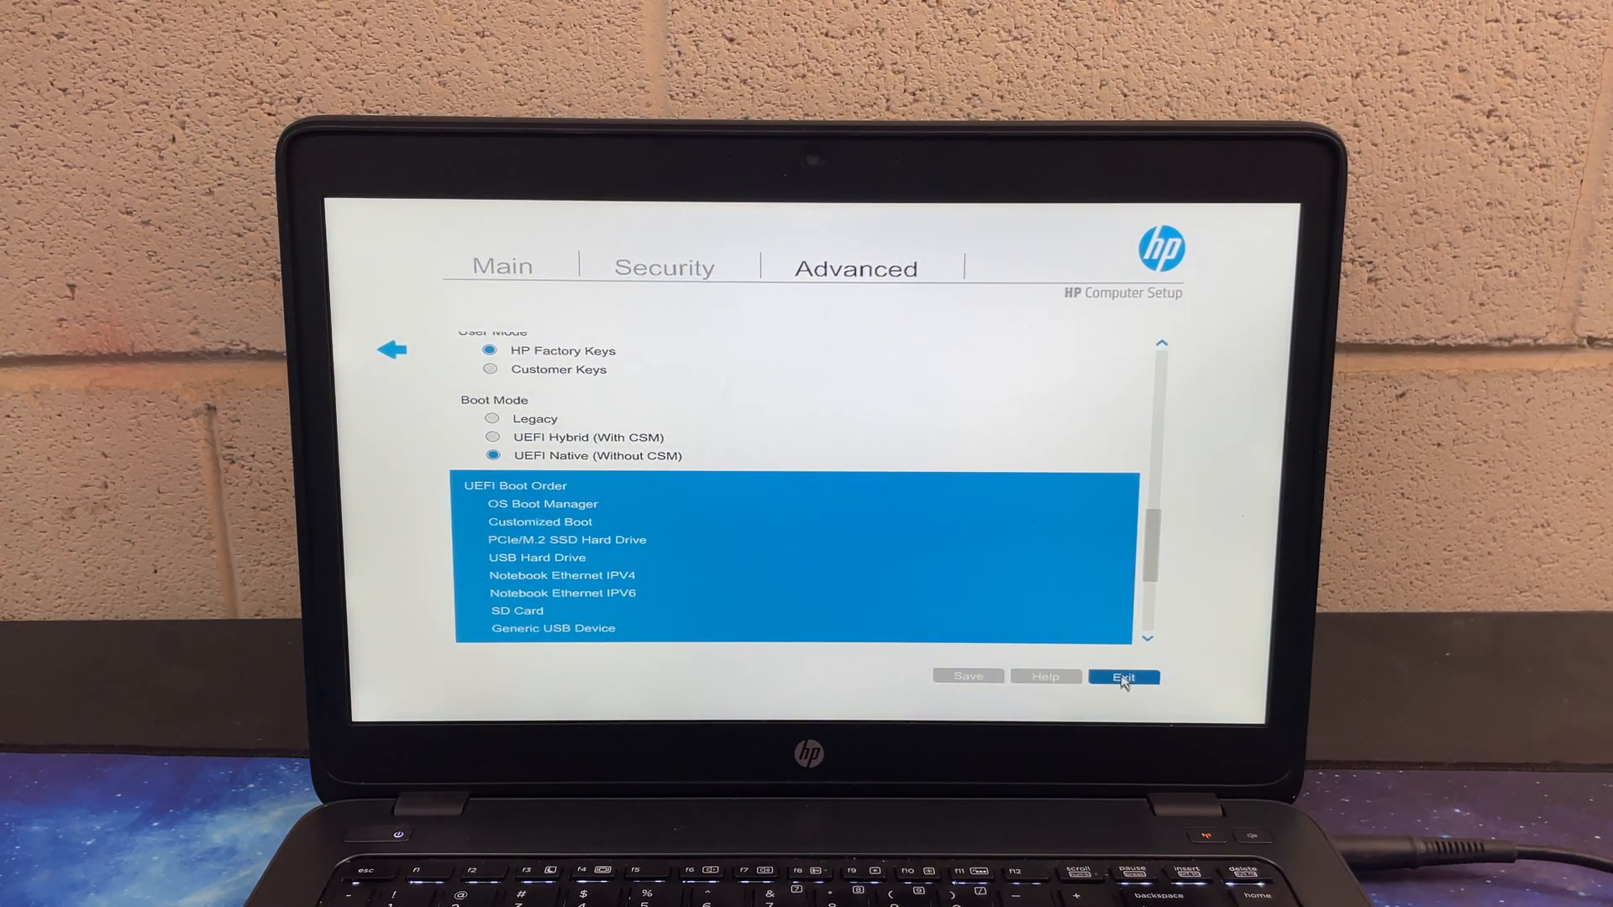
click(1123, 677)
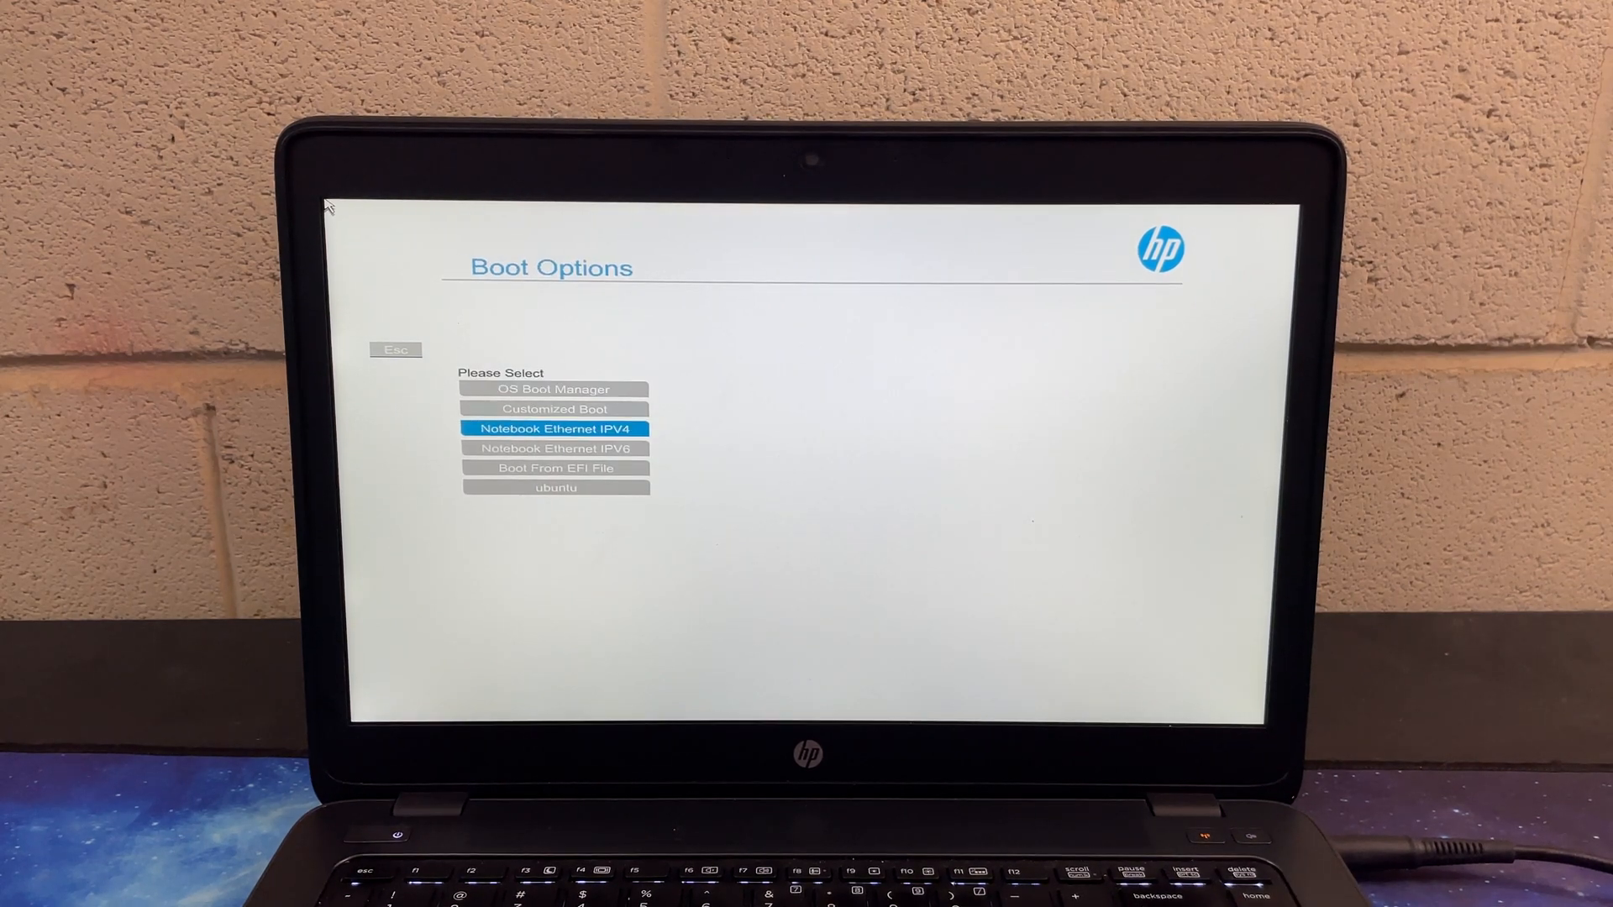
Select Boot From EFI File among the boot device choices.
key(down)
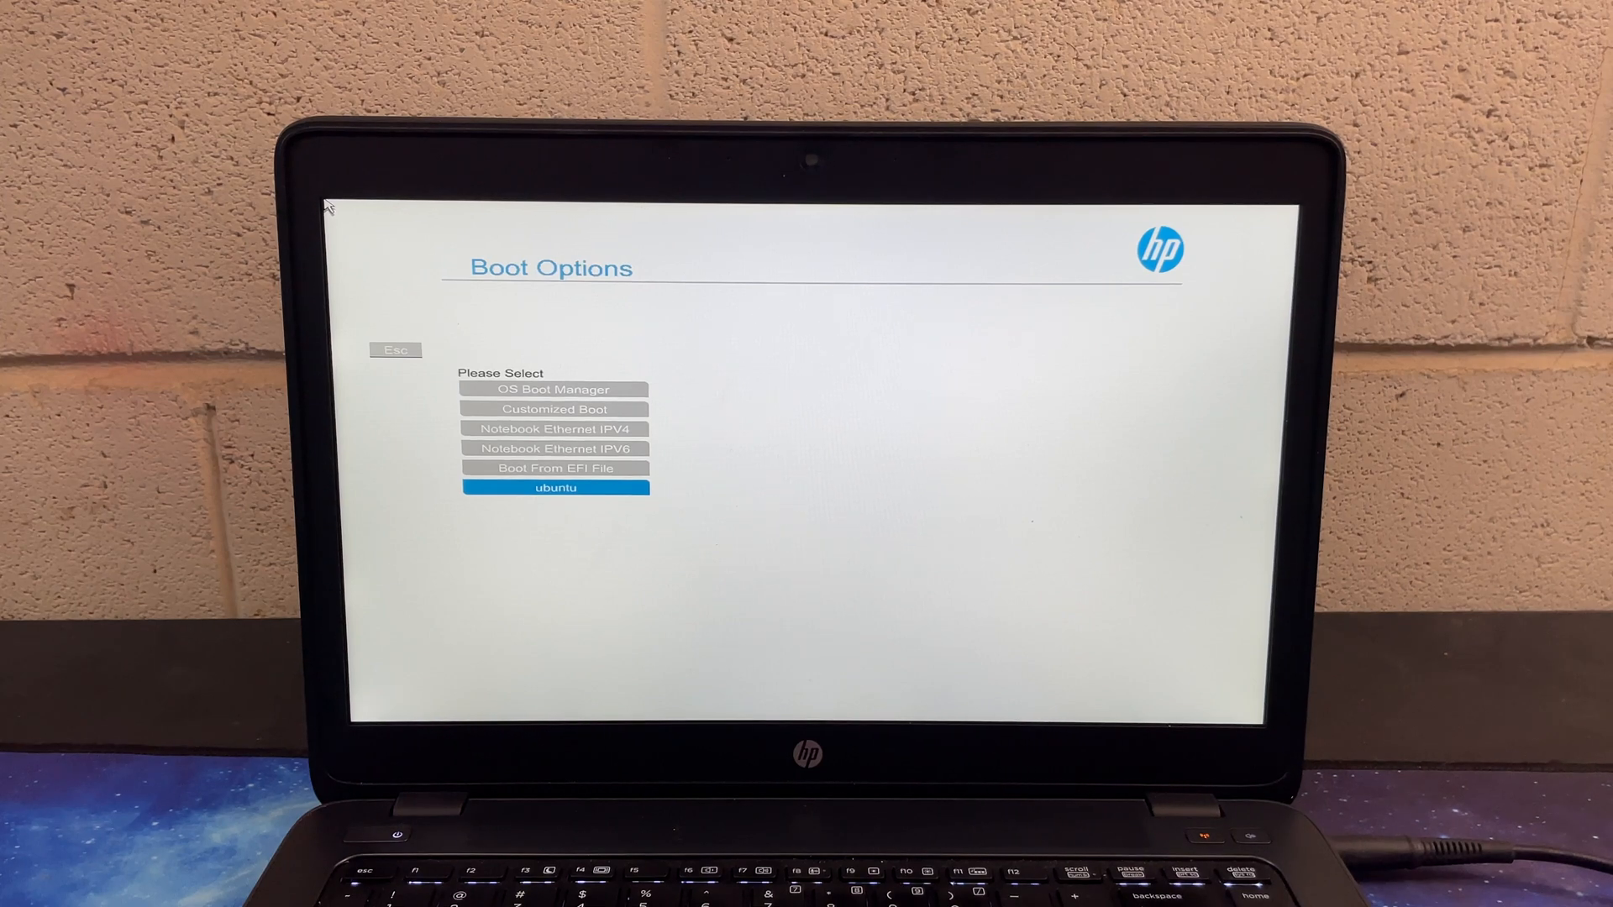
key(up)
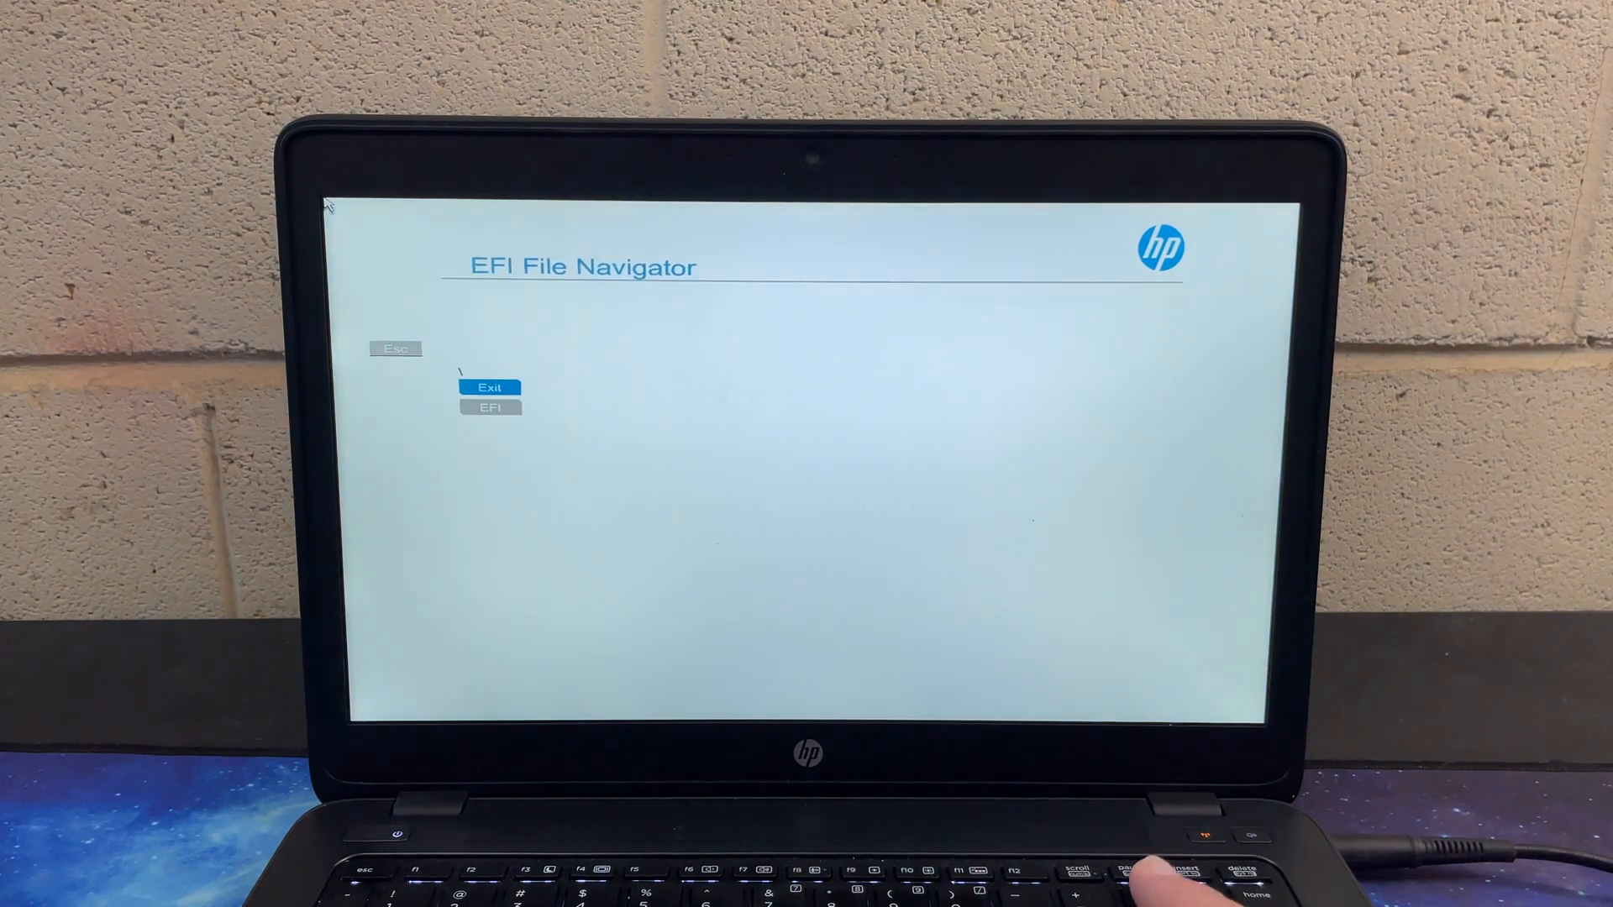
Browse into \EFI\ubuntu in the EFI File Navigator and boot grubx64.efi.
click(491, 406)
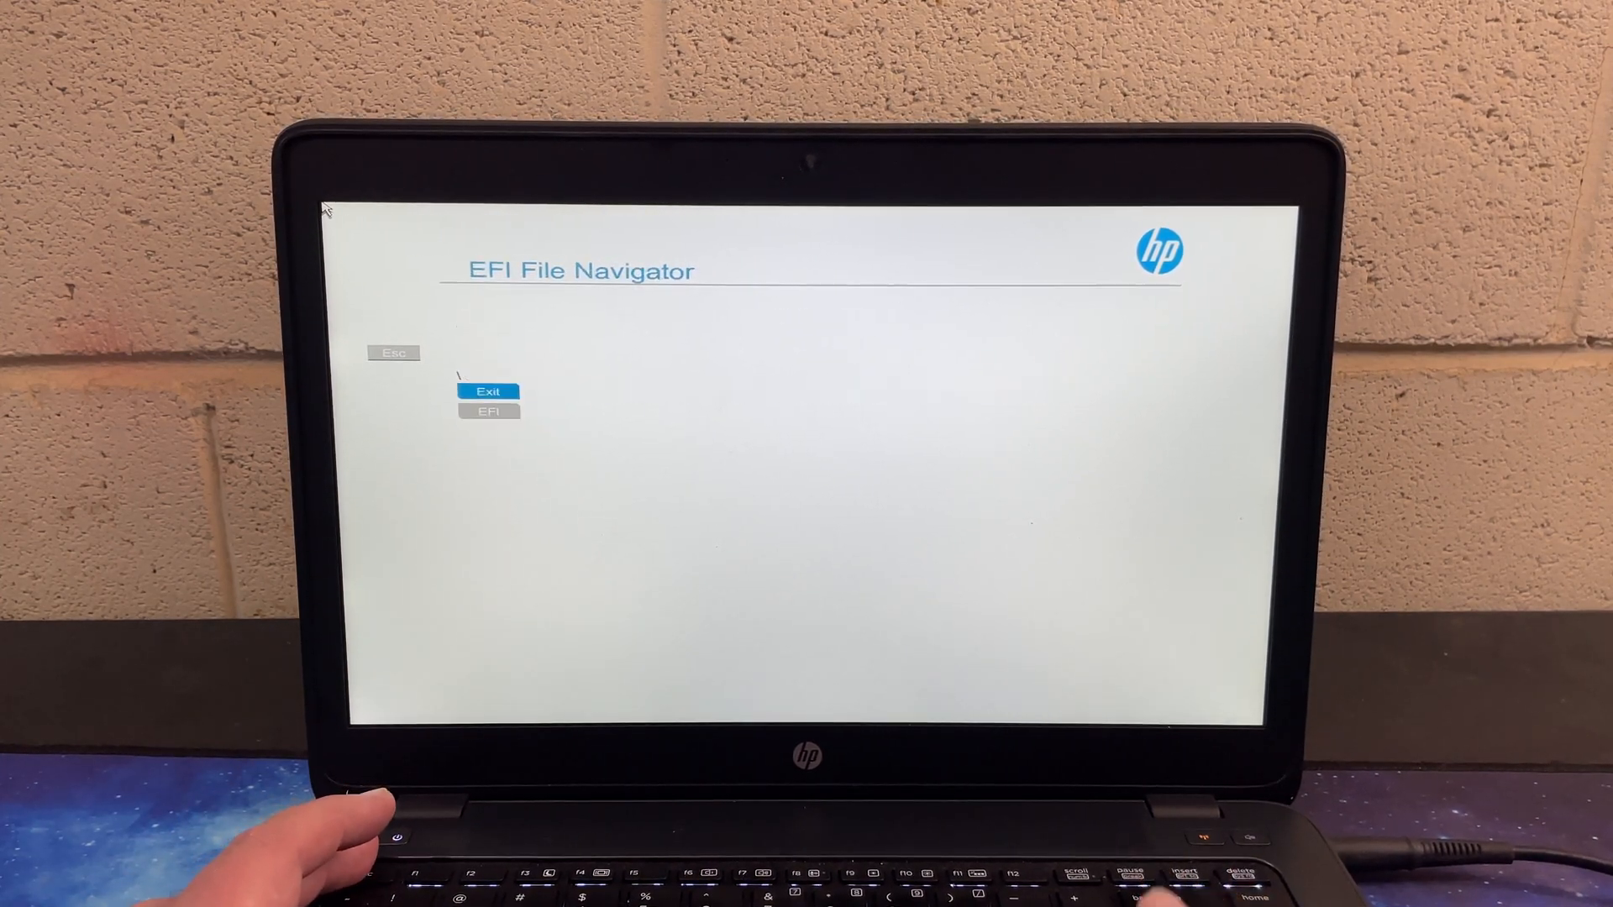
click(490, 412)
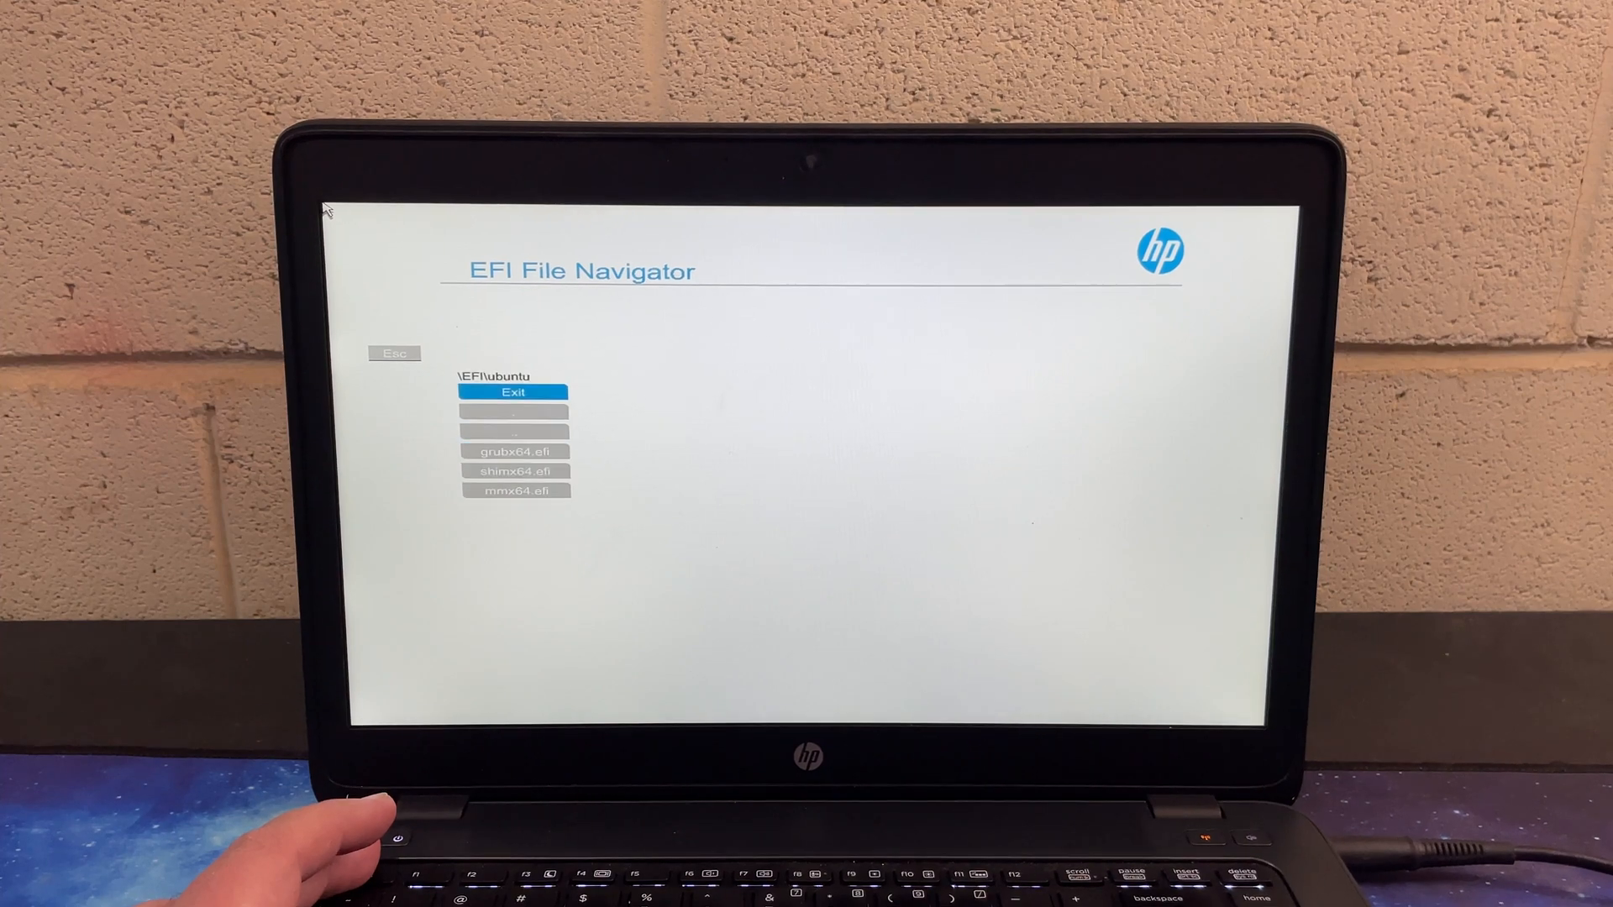
key(down)
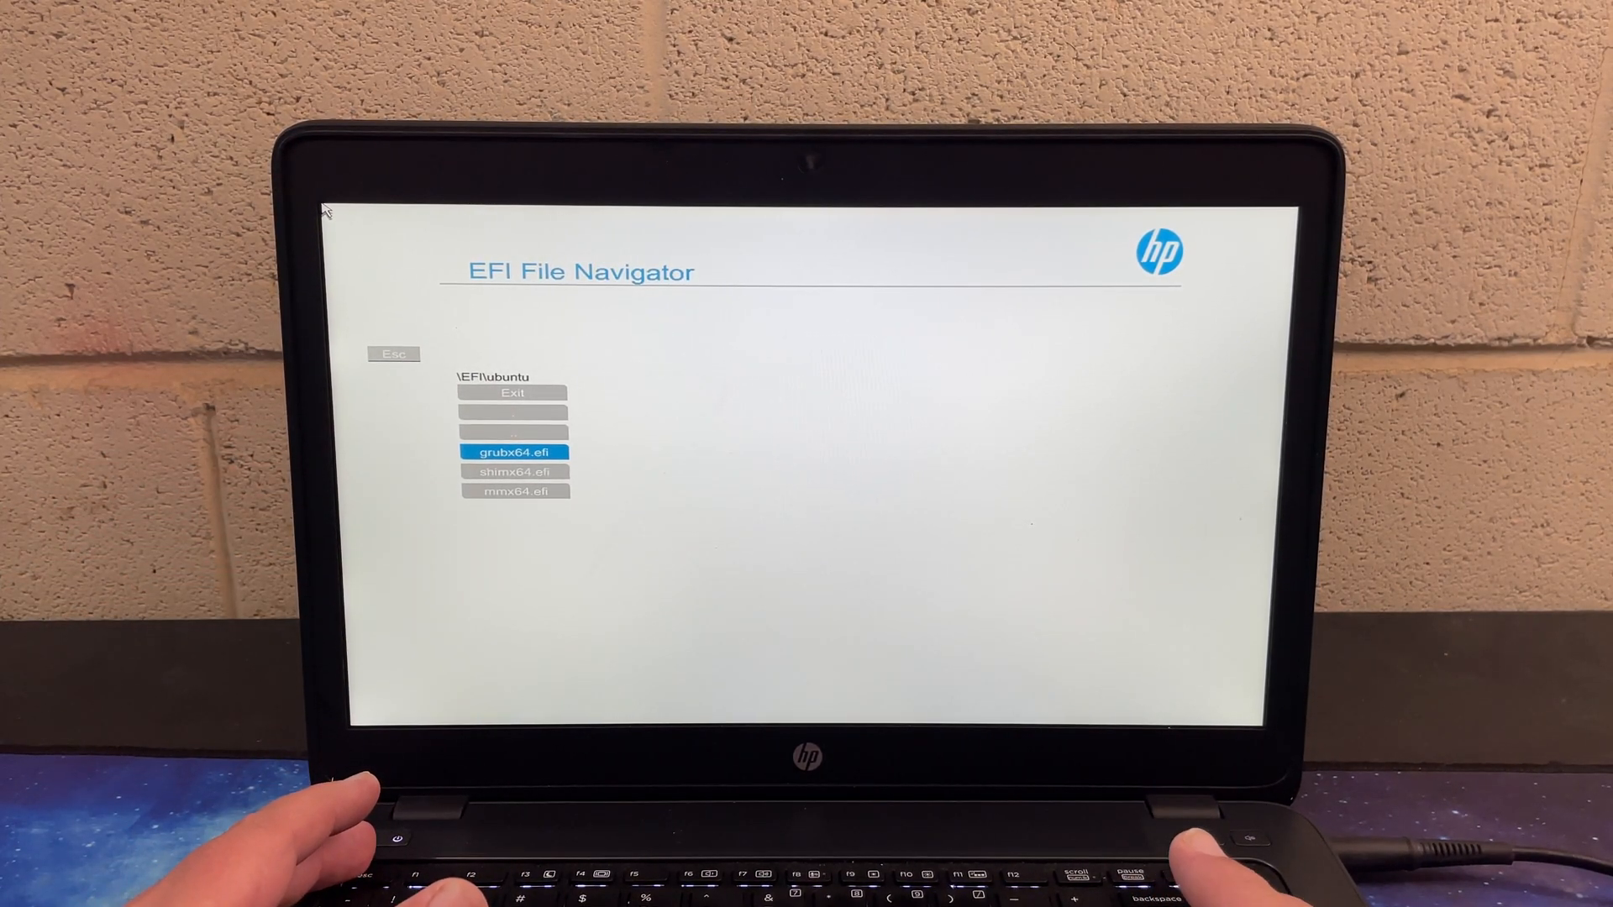
click(512, 452)
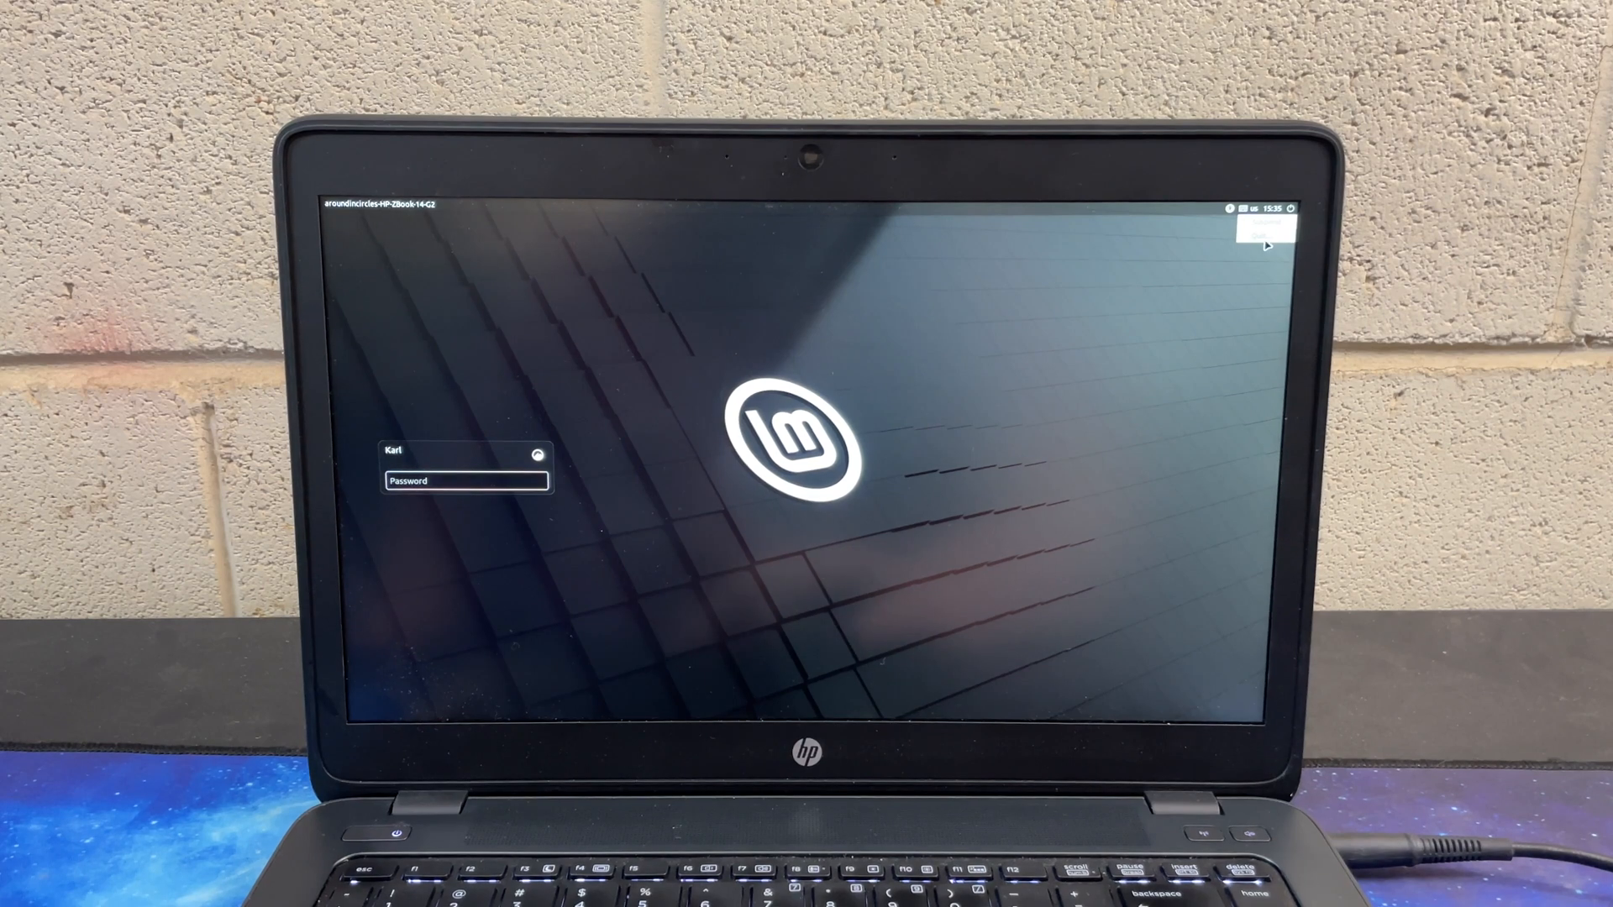
Choose Restart from the login screen's top-right power menu.
click(1288, 207)
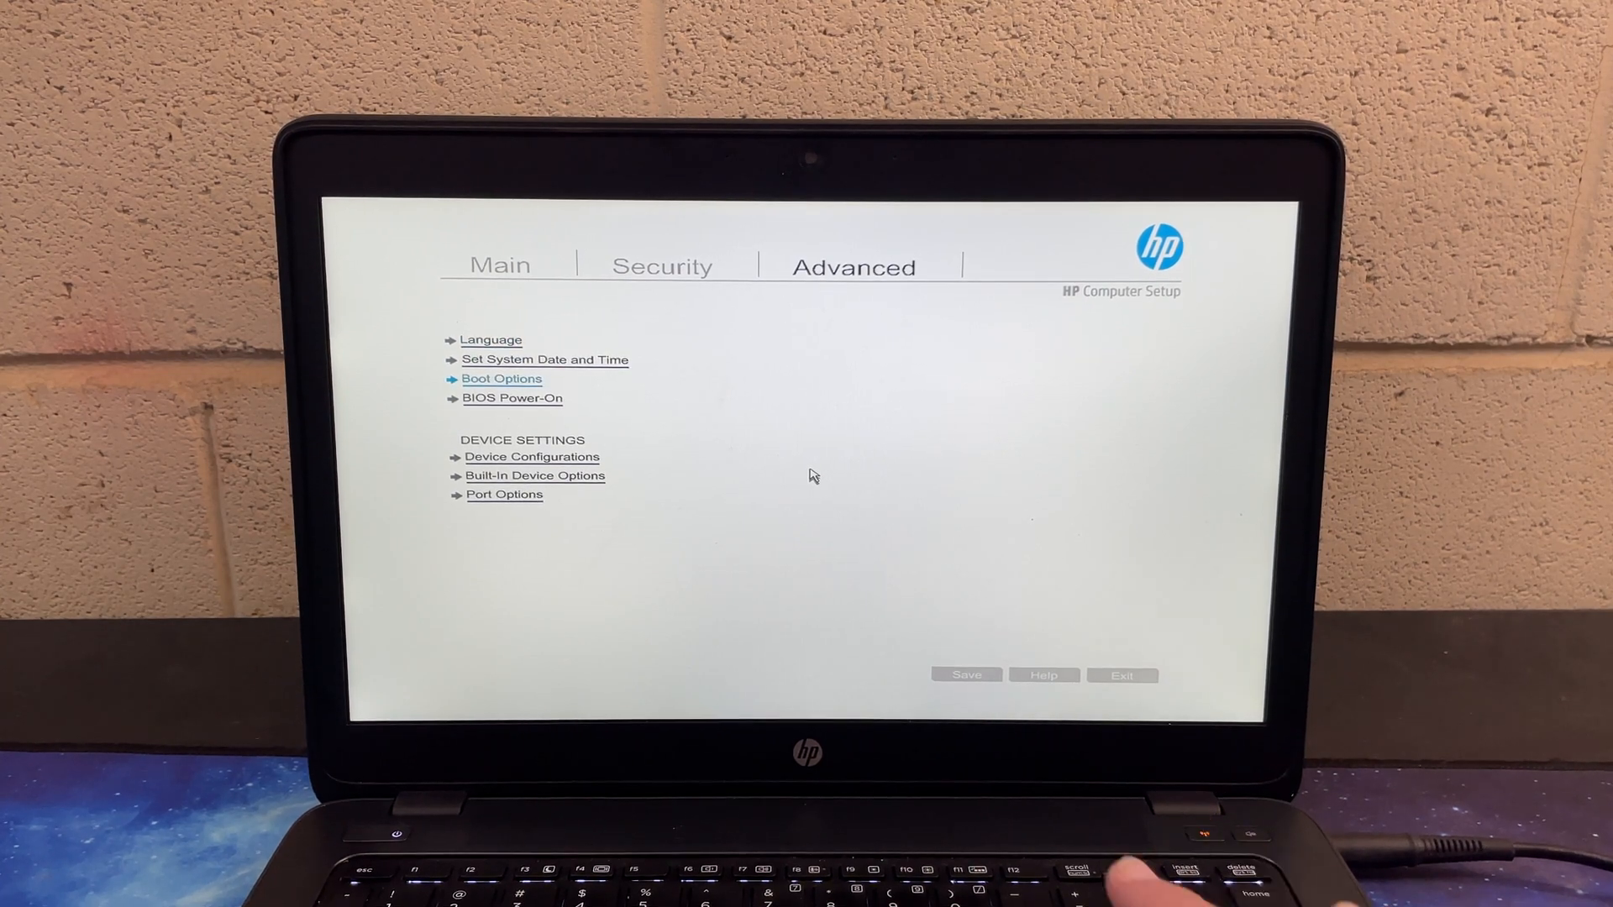
Reorder UEFI Boot Order so Customized Boot sits above OS Boot Manager.
click(501, 379)
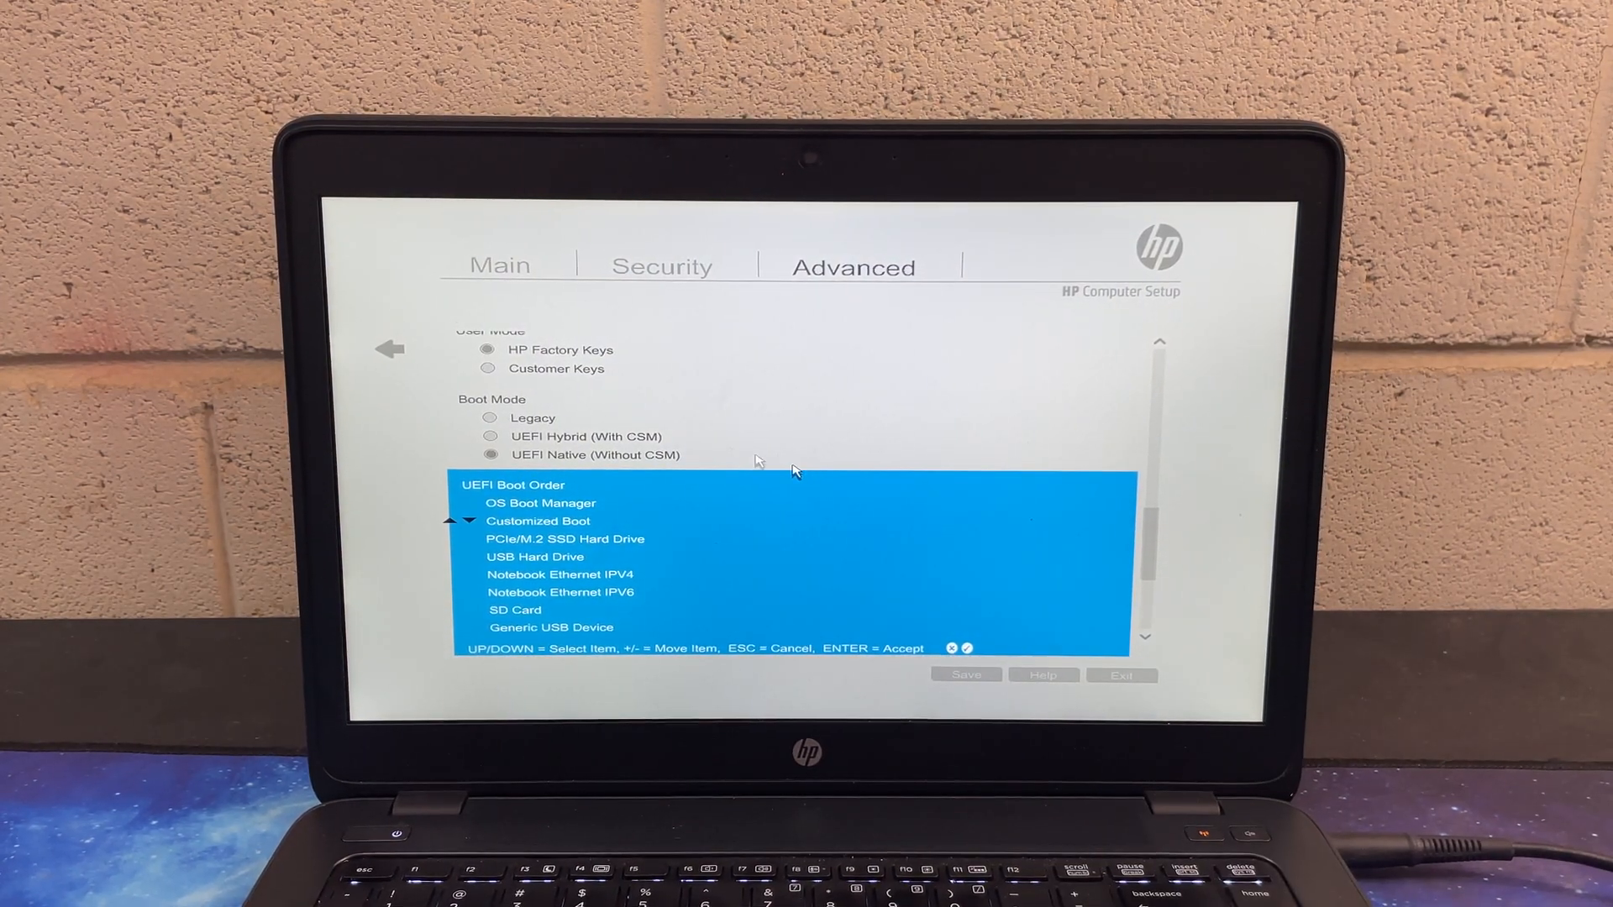
key(up)
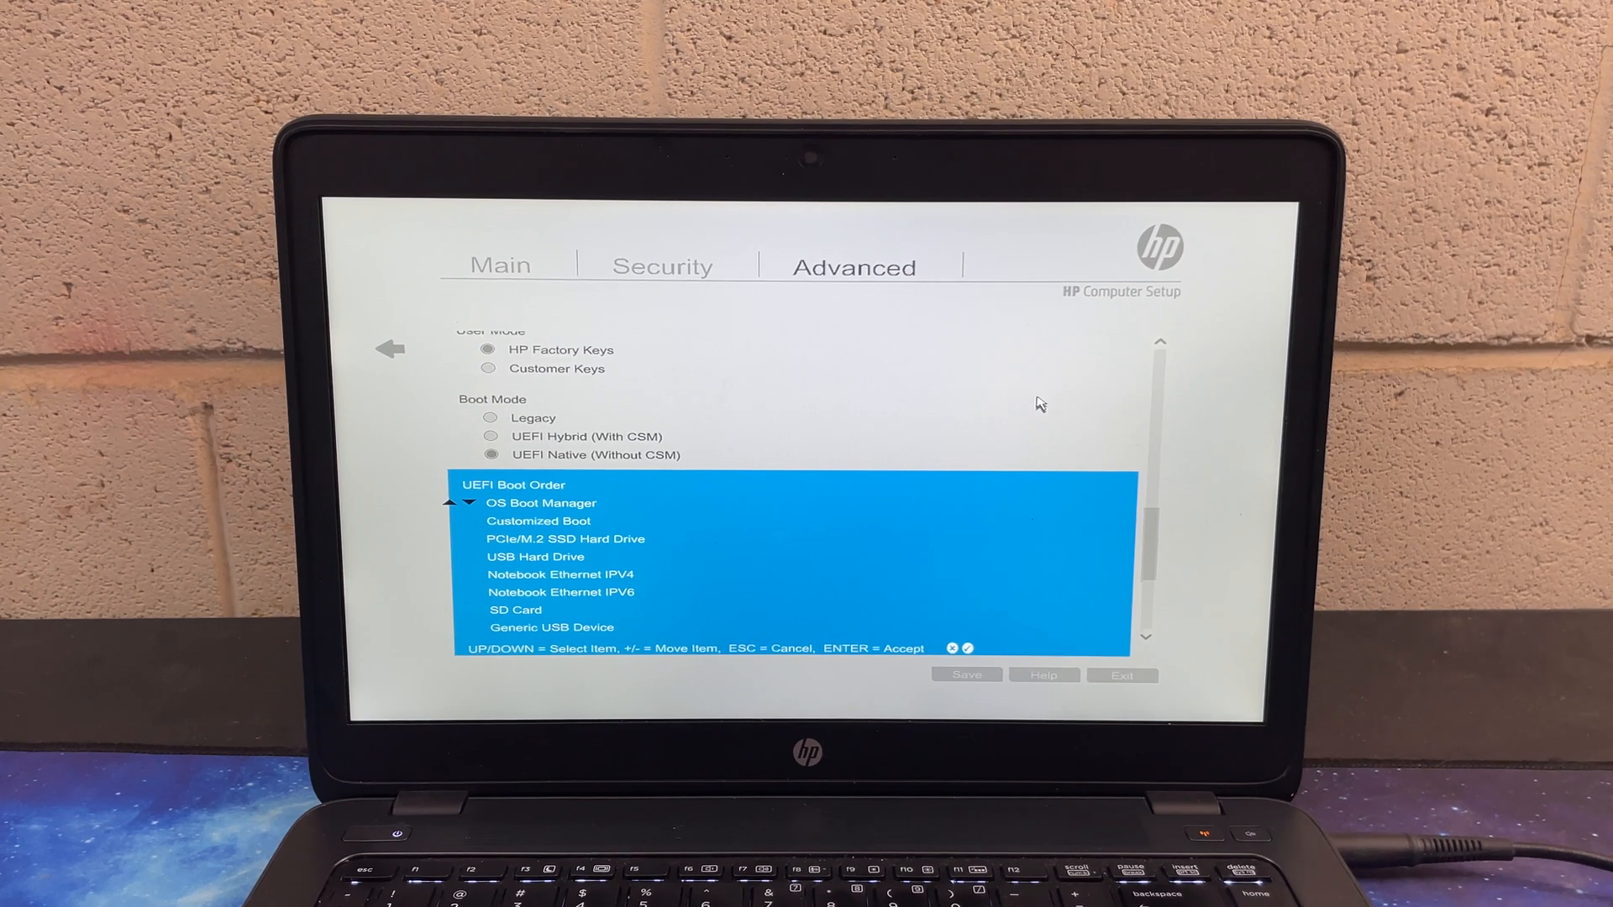
key(down)
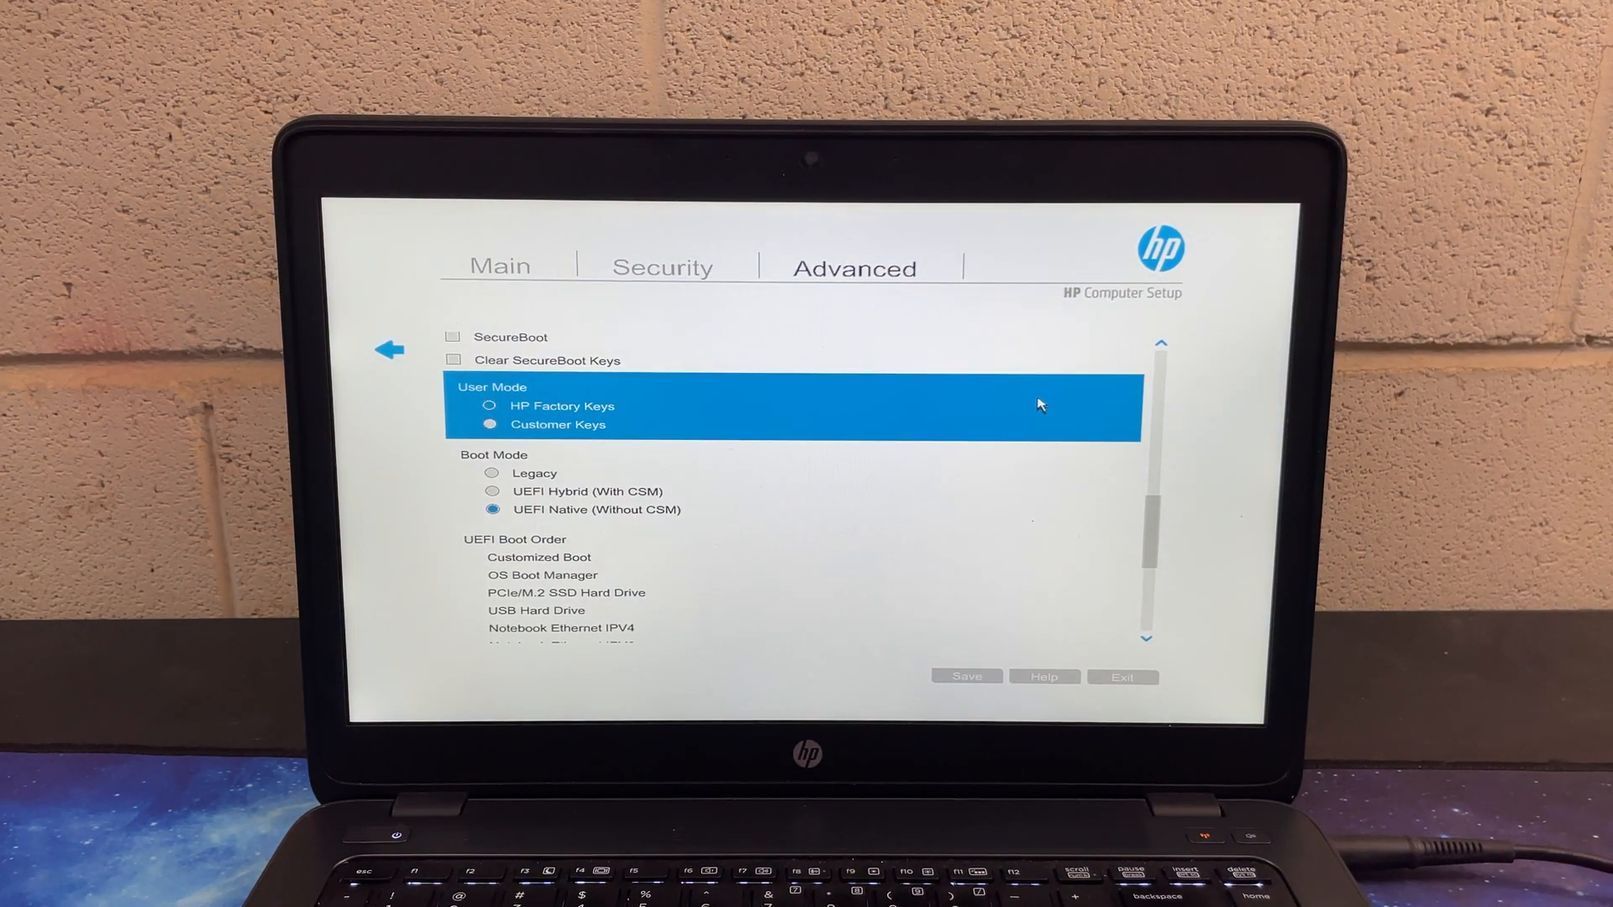
Enter EFI\ubuntu\grubx64.efi as the Define Customized Boot Option path.
scroll(up, 3)
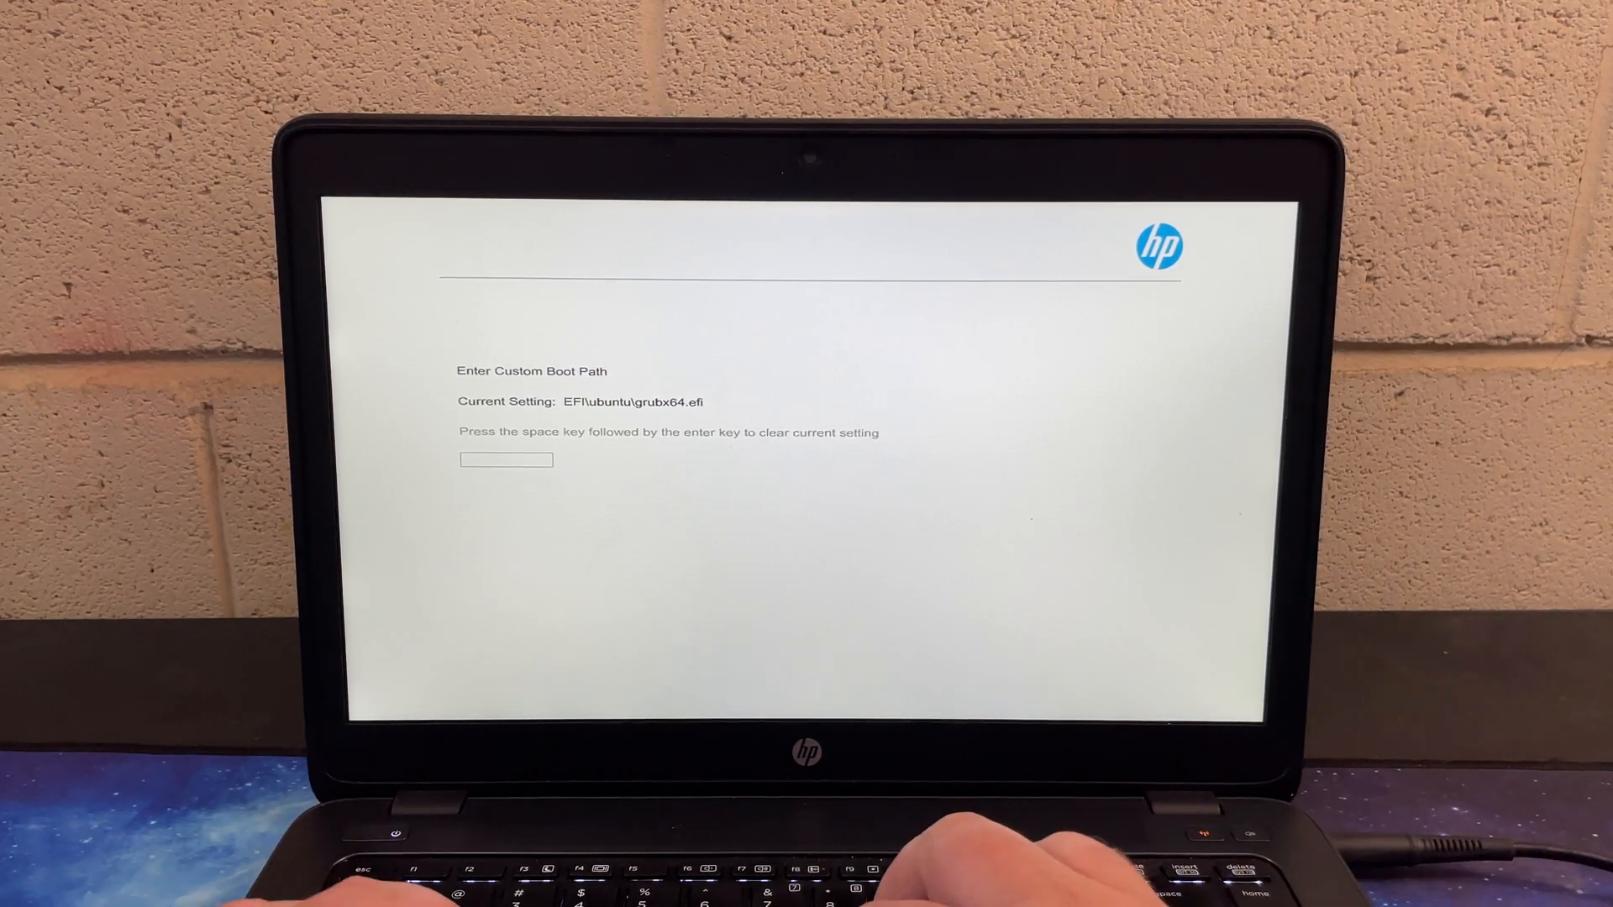
text(/bo)
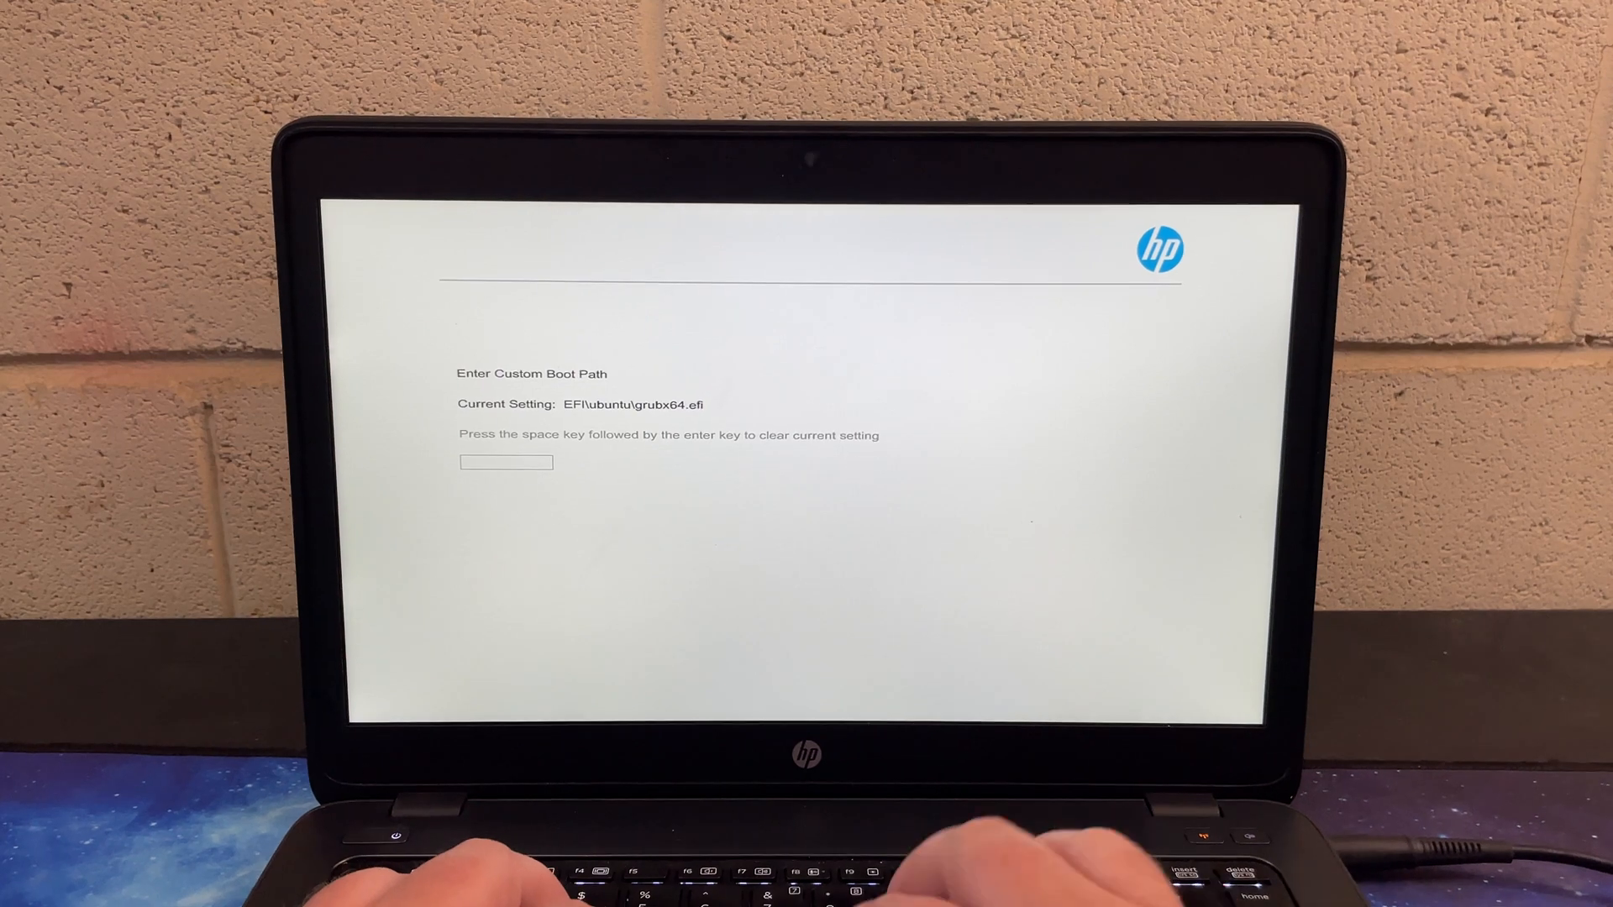
text(EFI/)
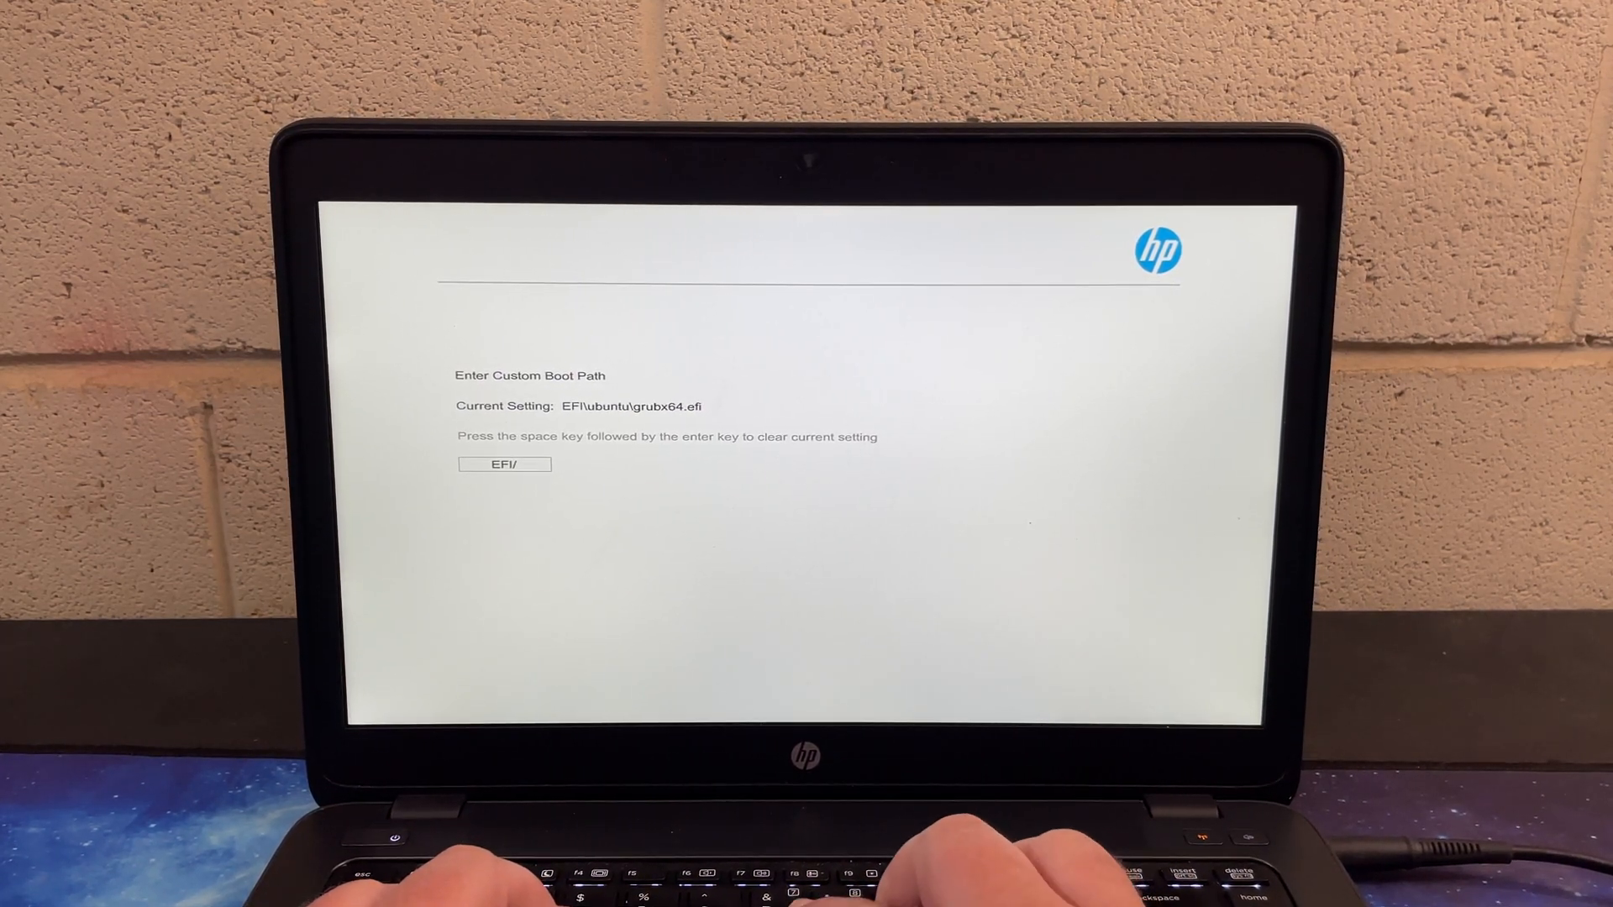
key(backspace)
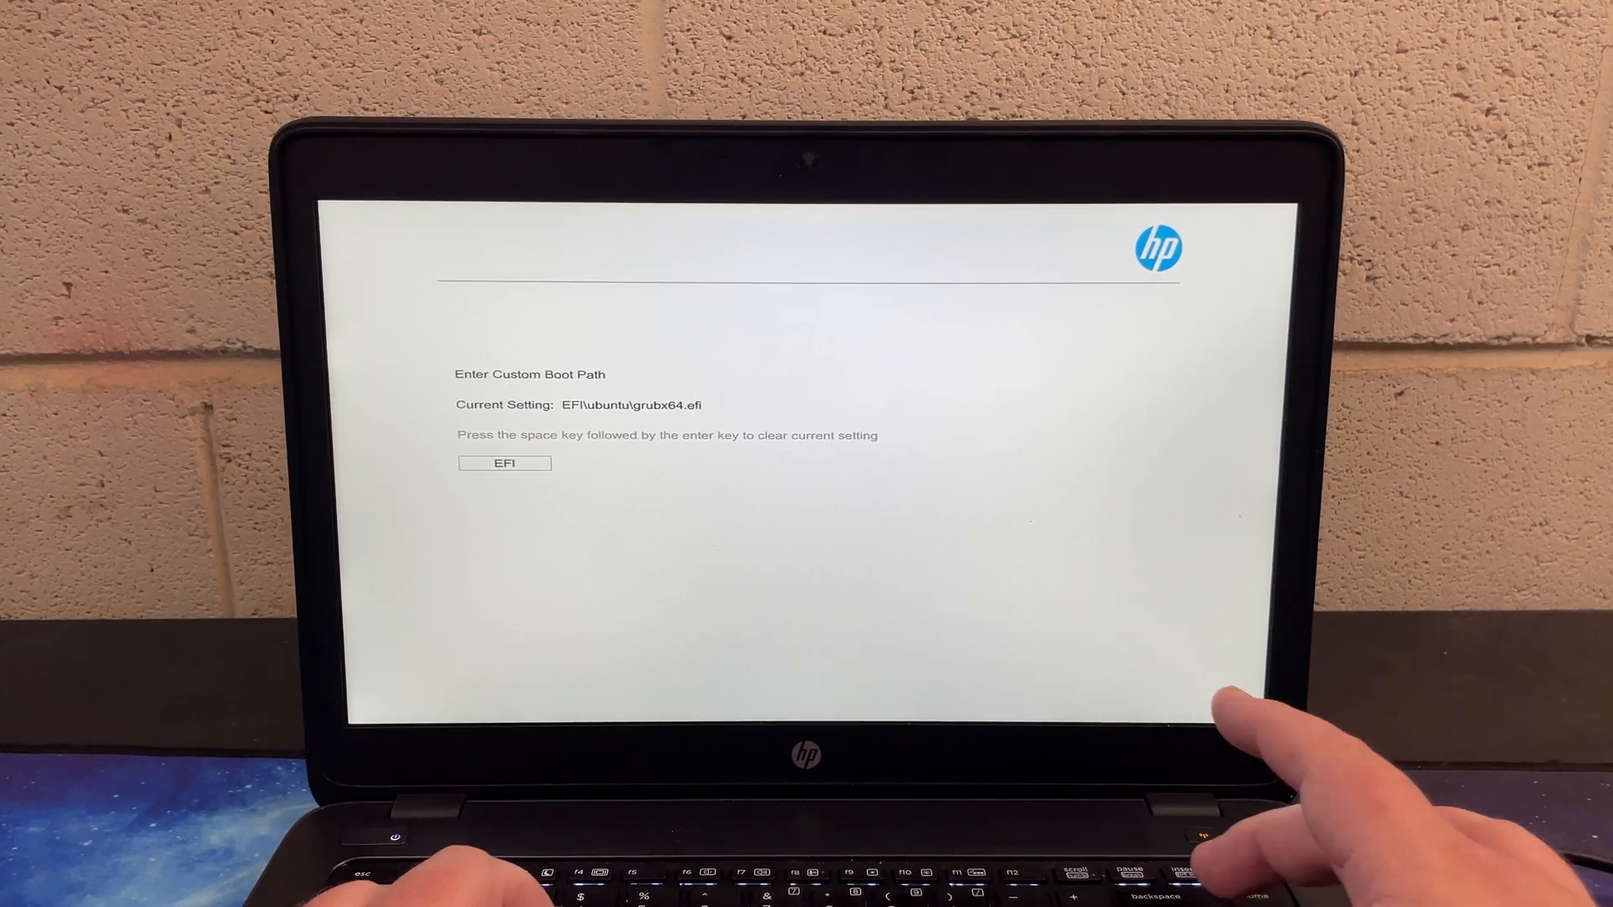
text(\ubuntu)
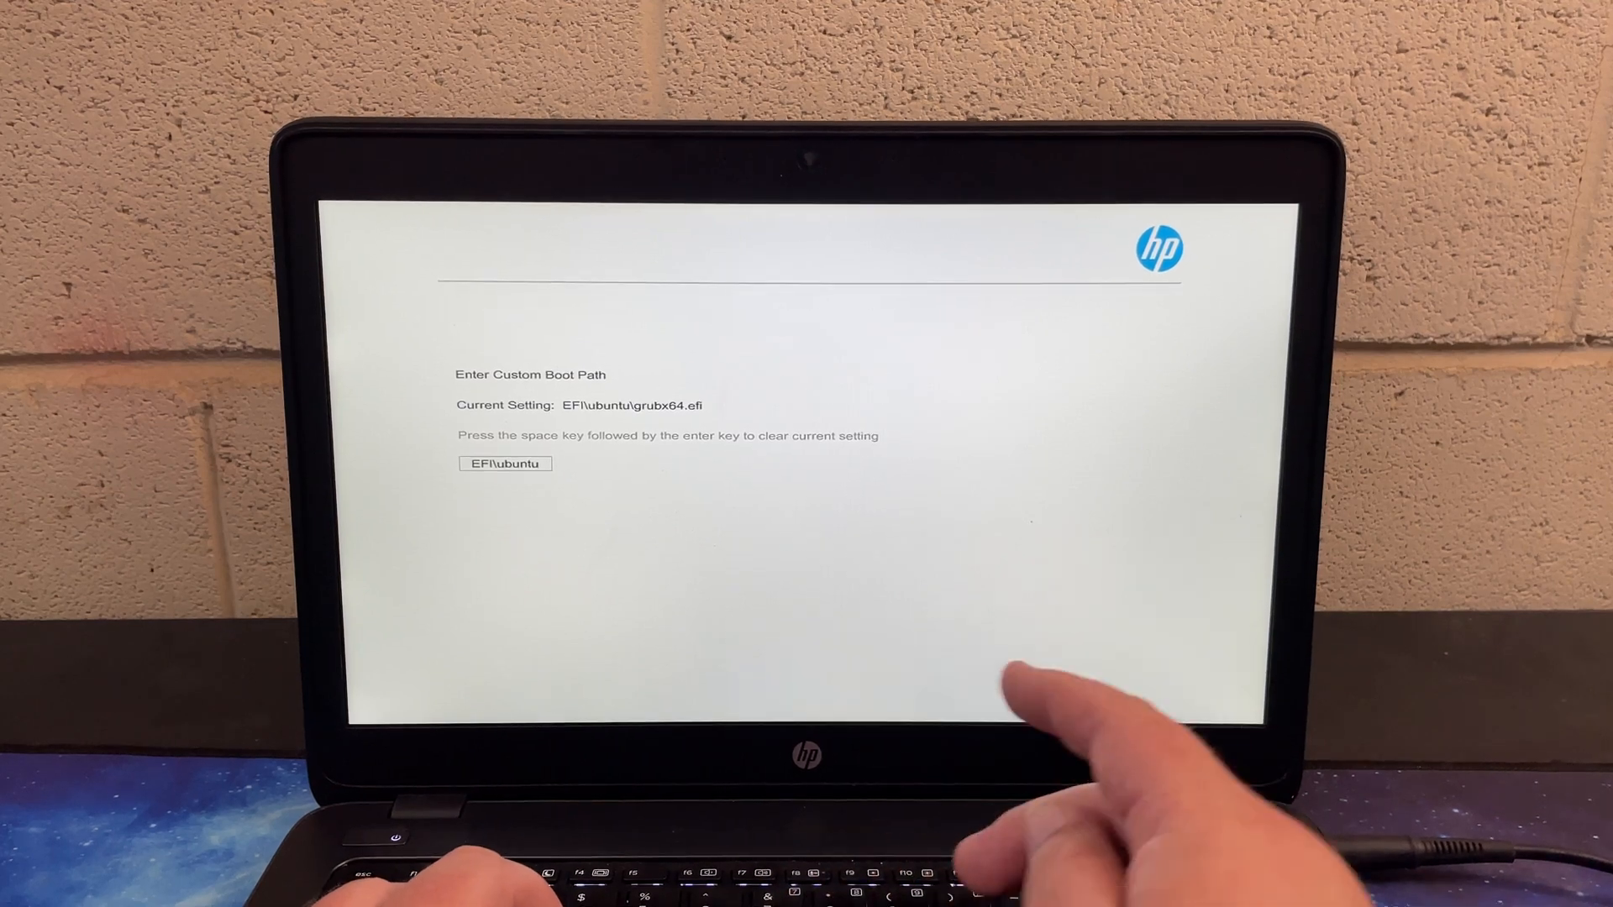
text(\r)
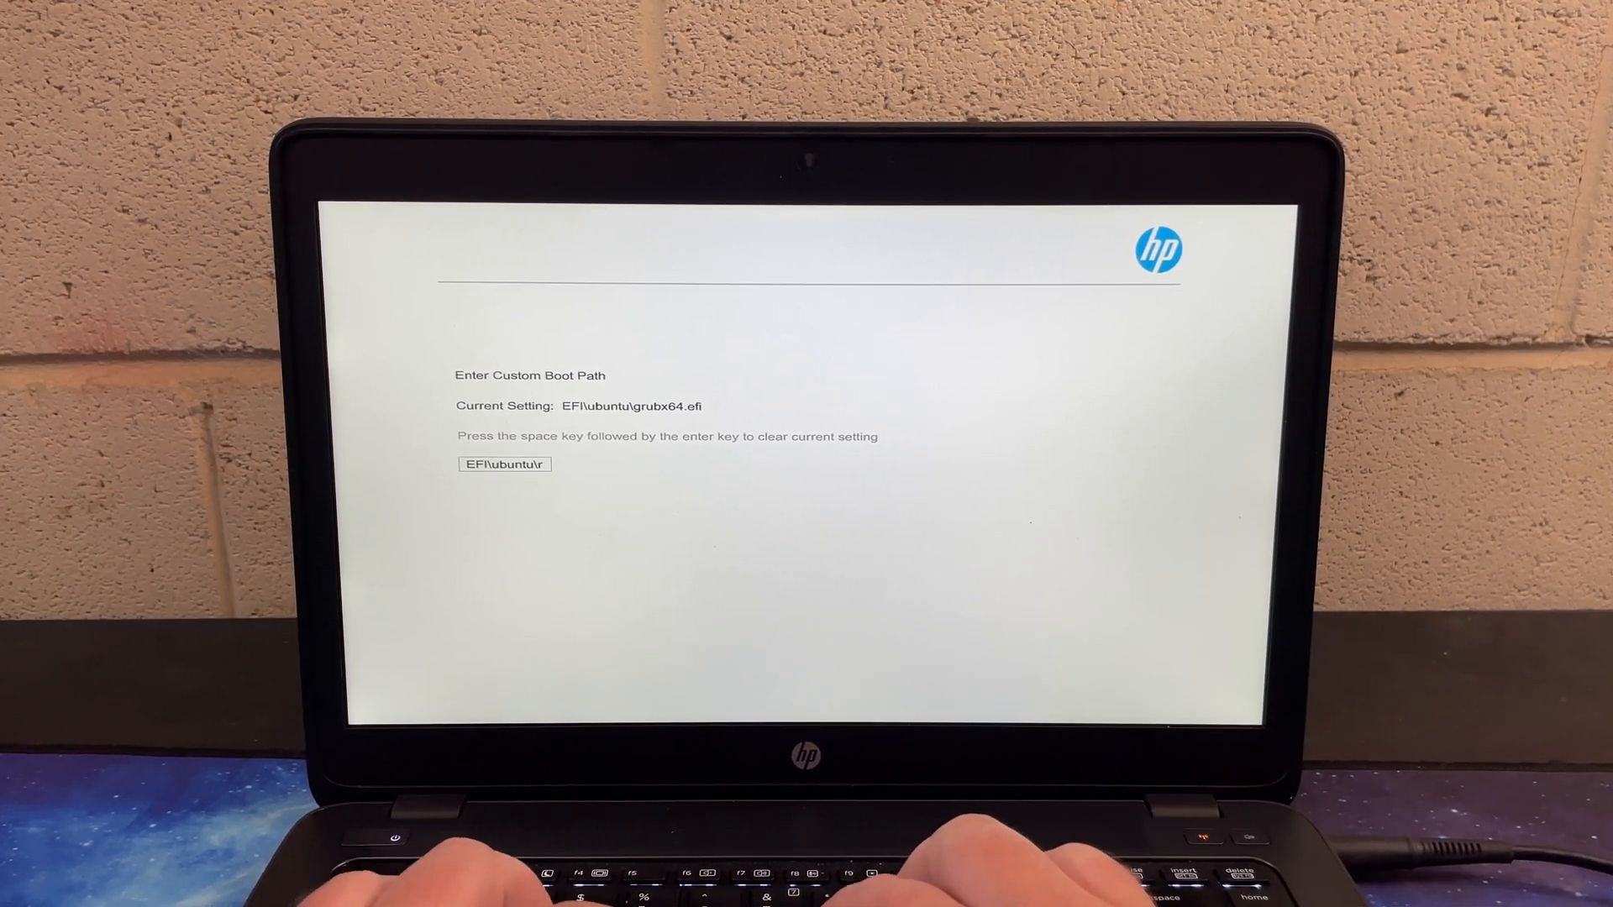
text(grubx)
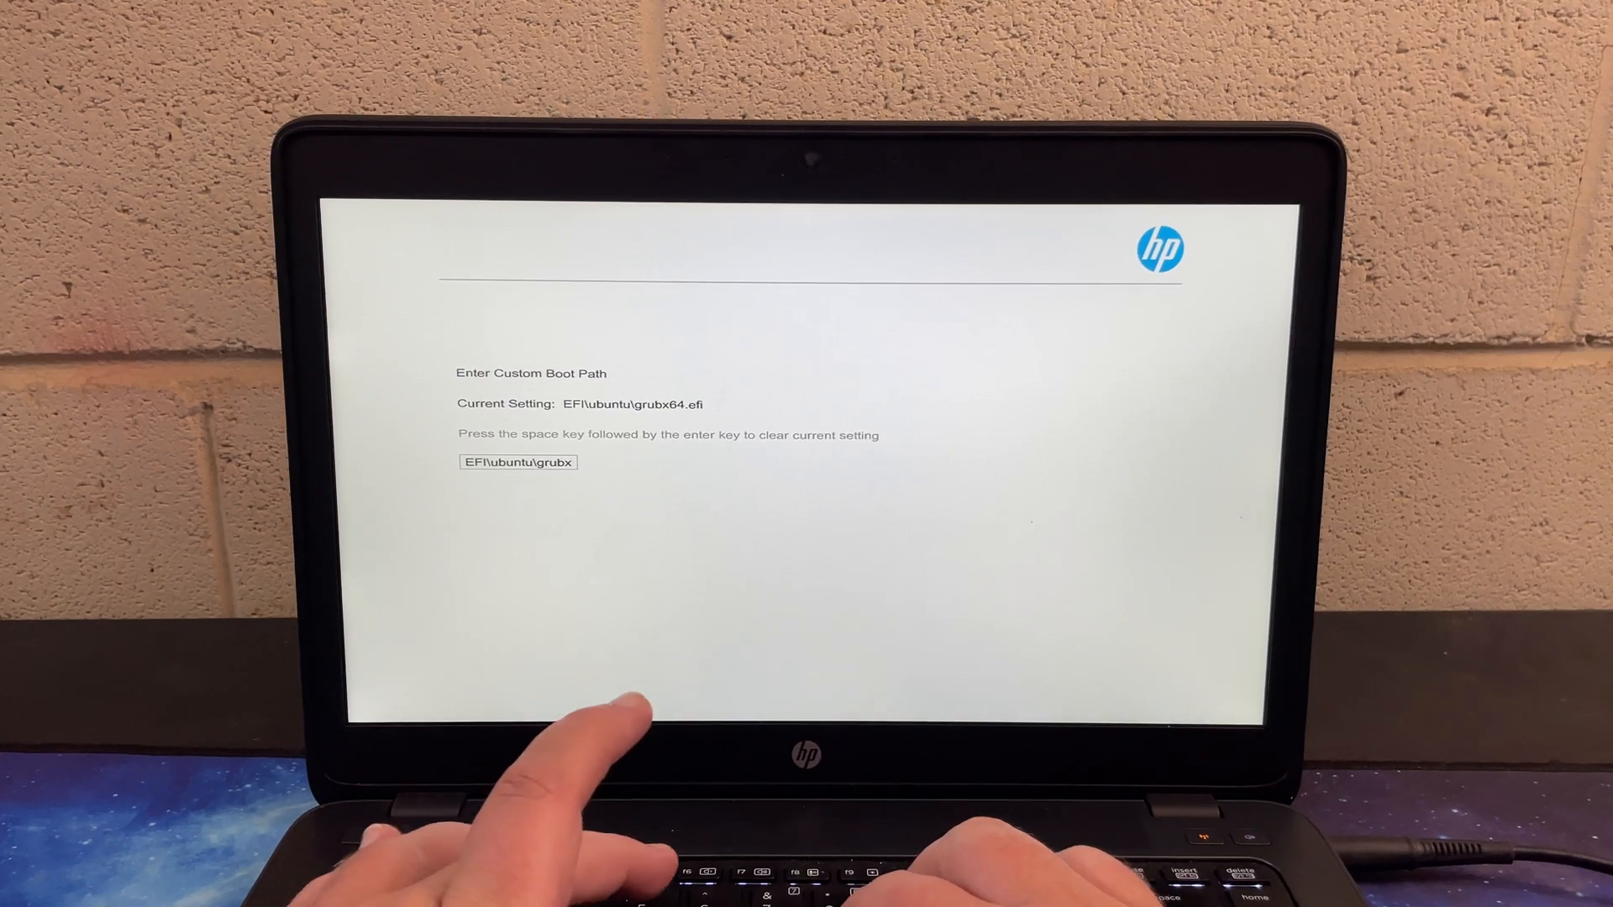
text(64)
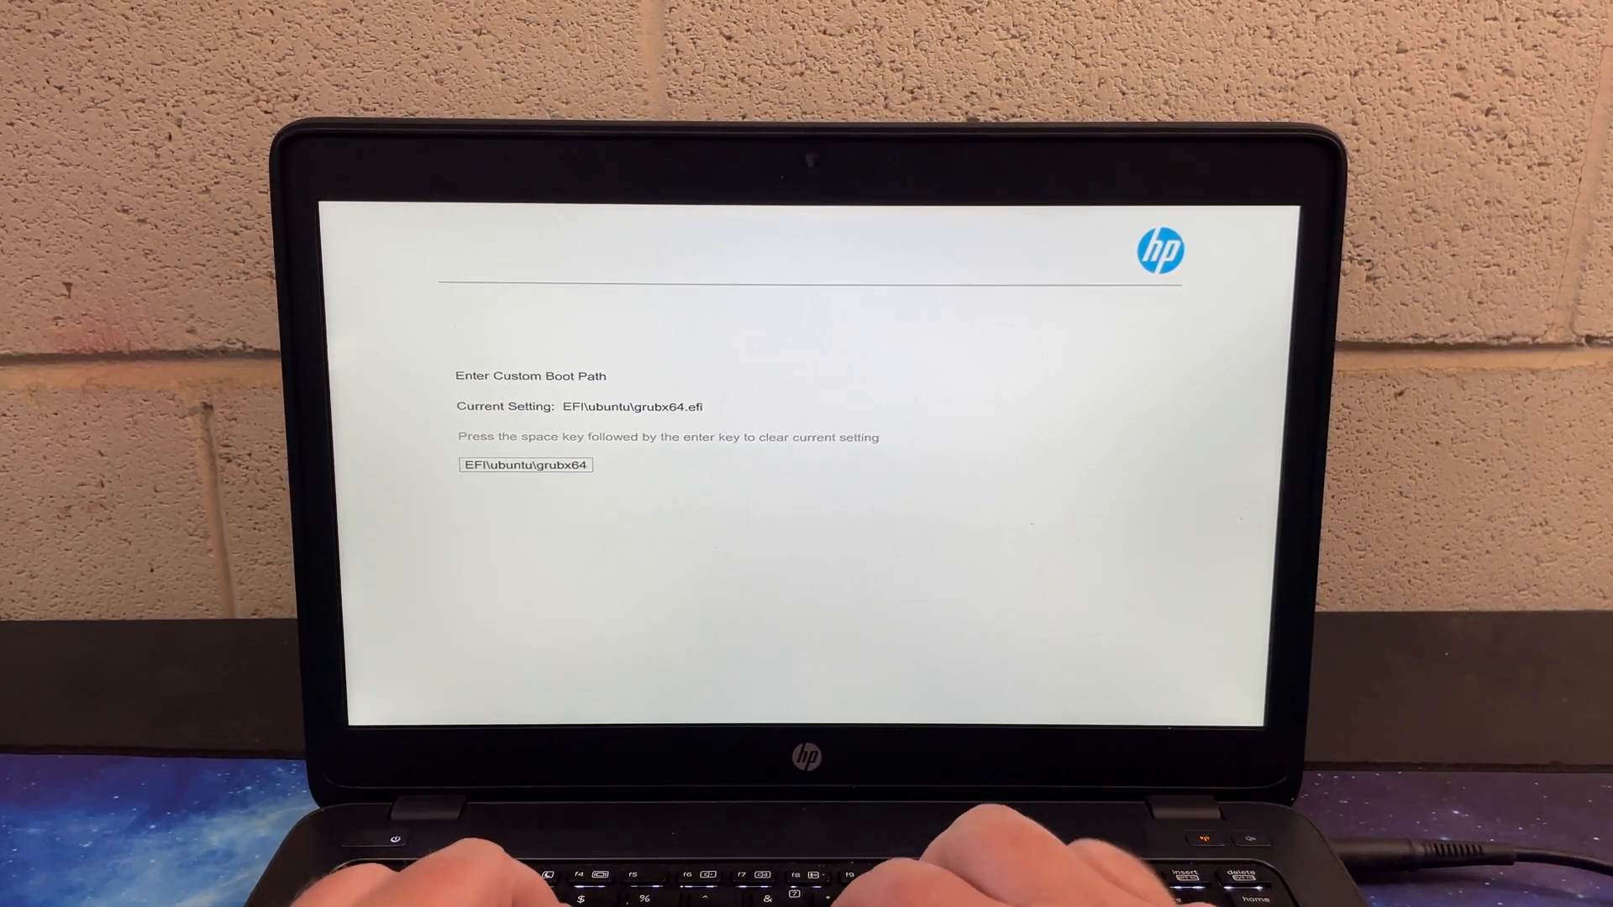
text(.efi)
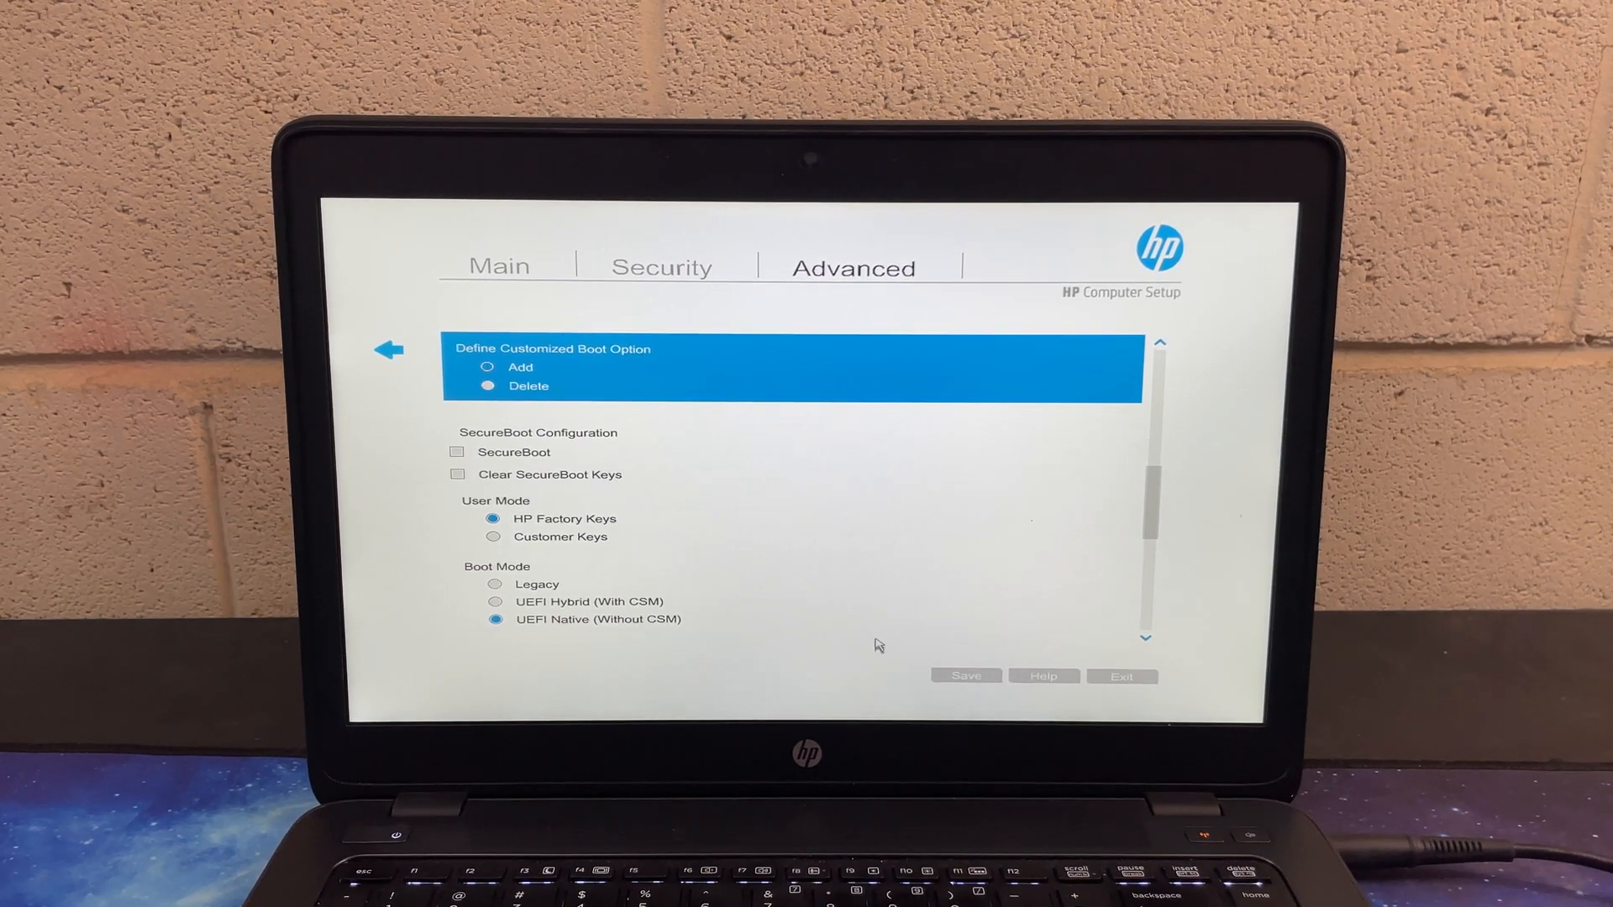
Exit Computer Setup, answering Yes to Save Changes.
click(1122, 675)
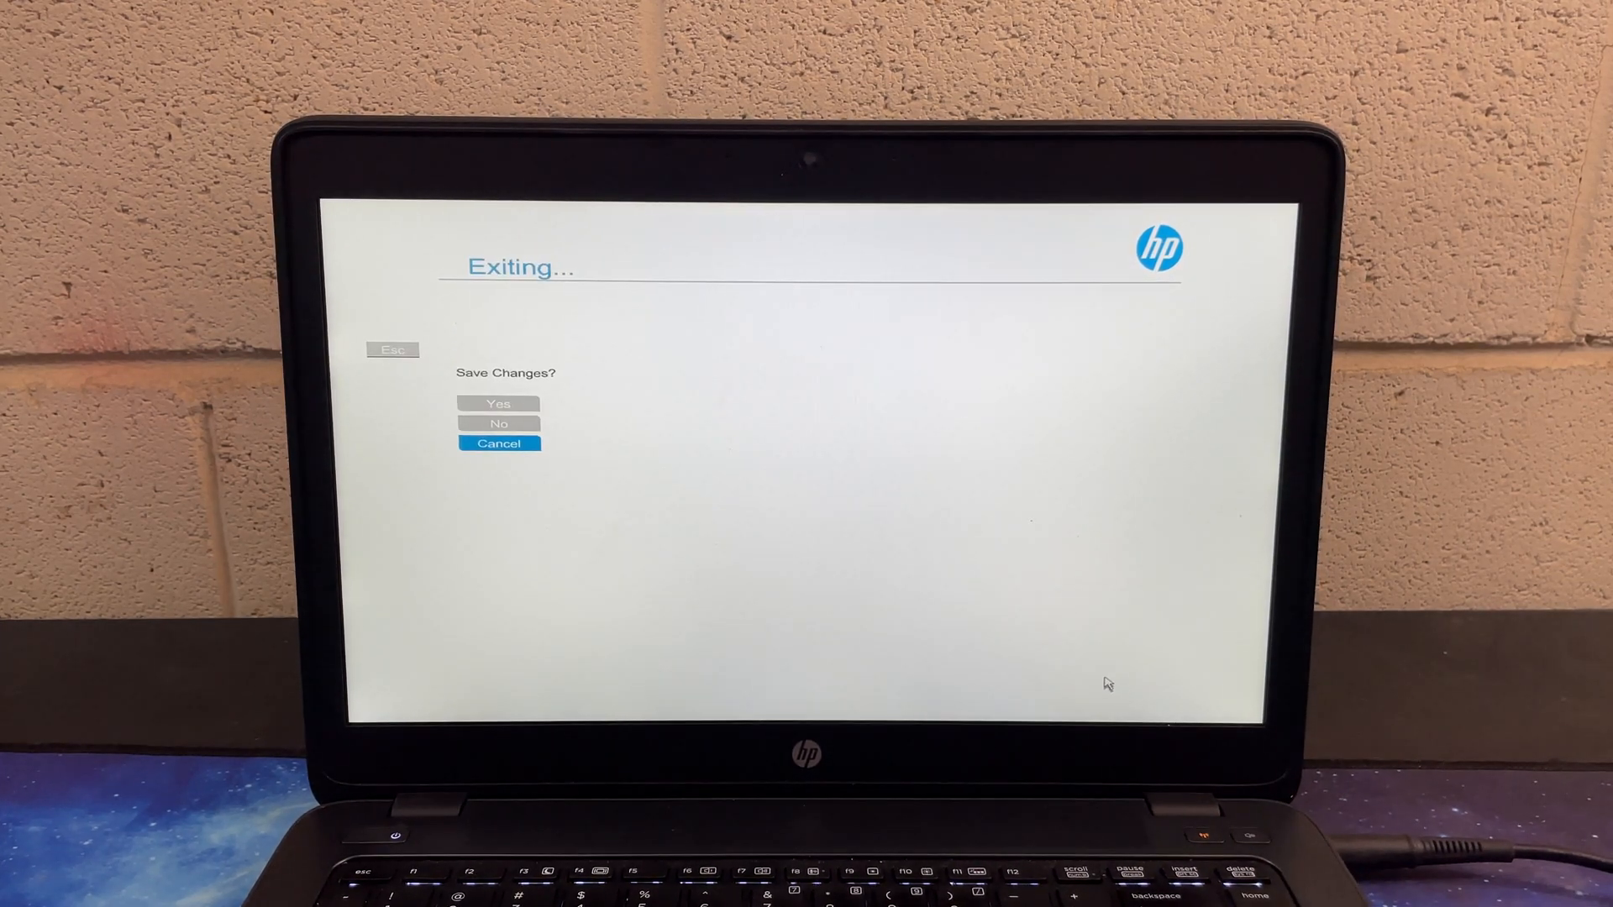
click(499, 402)
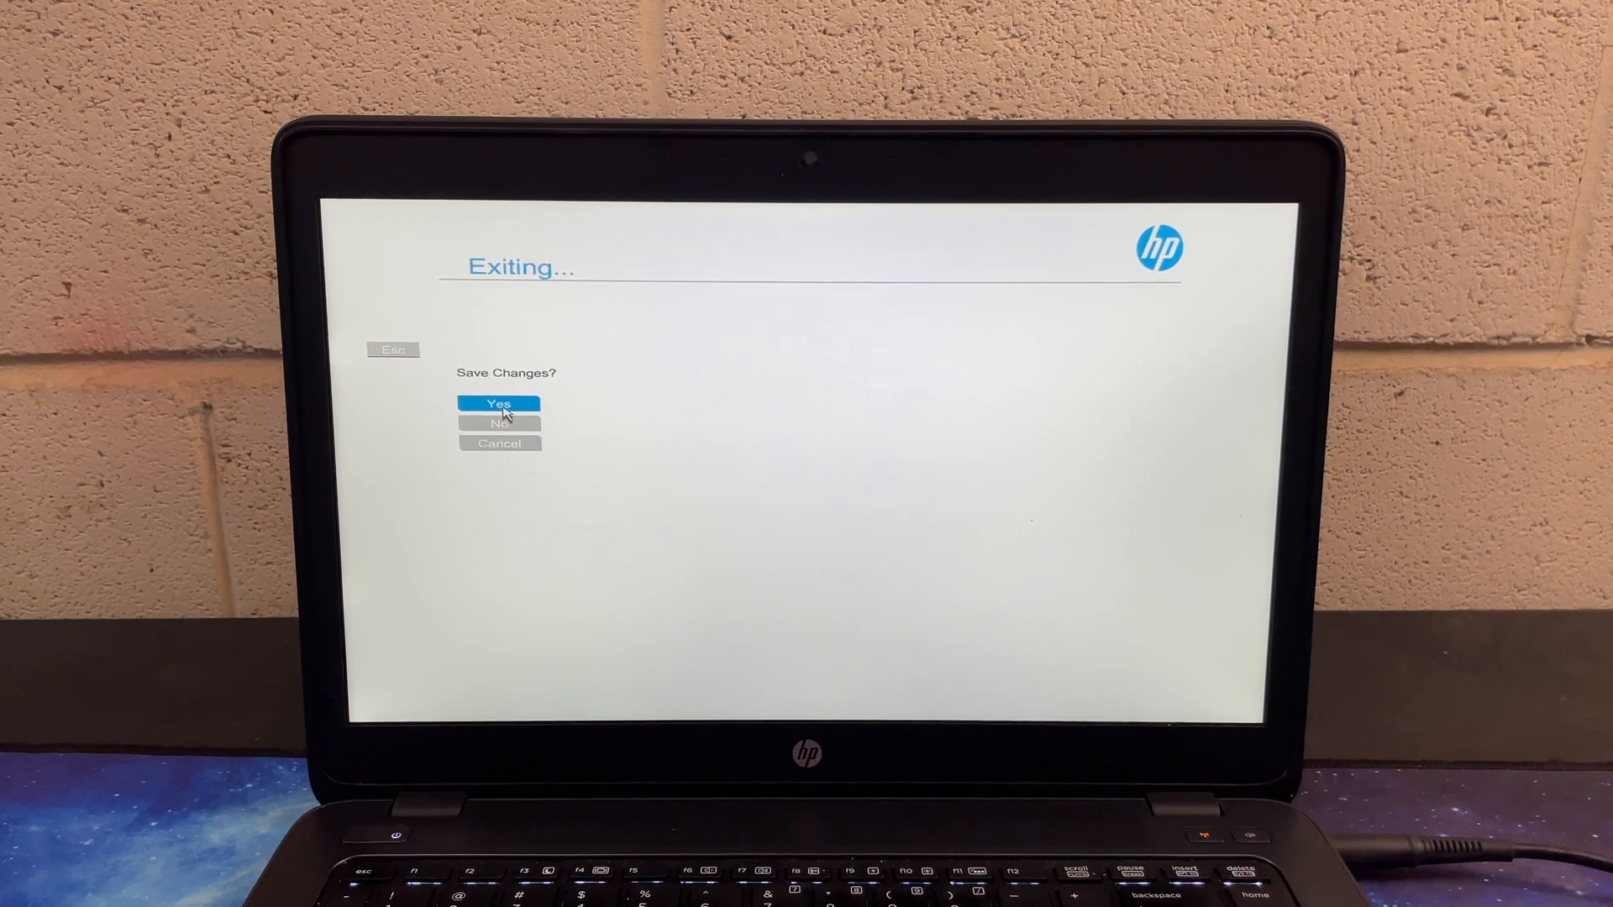
click(499, 402)
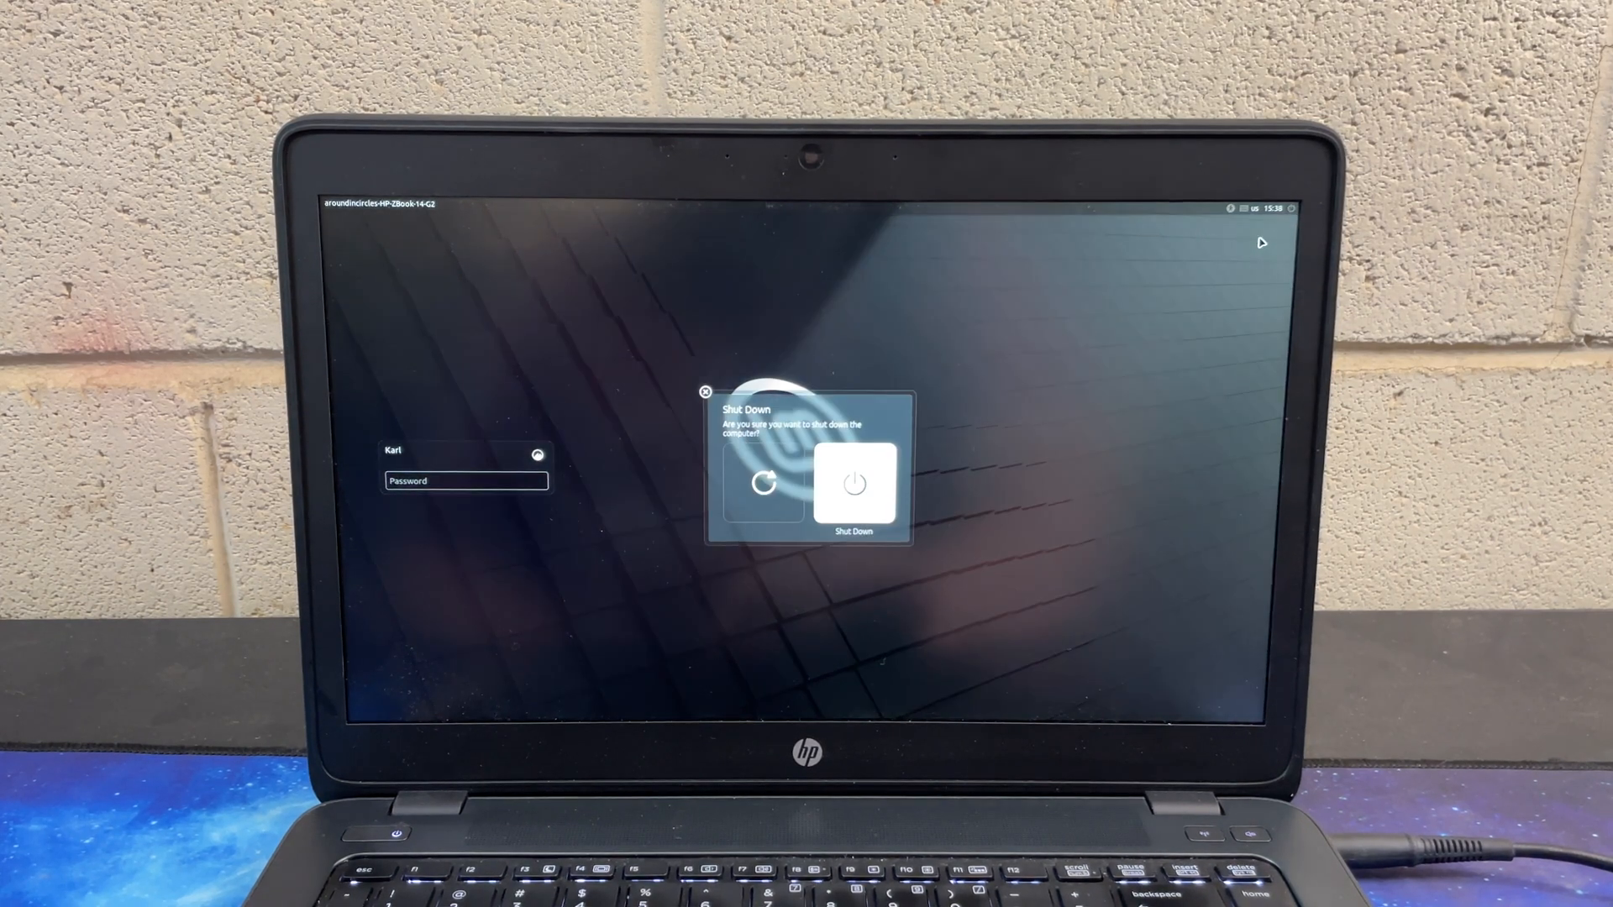
Restart from the login screen's Shut Down dialog to test booting into GRUB.
click(853, 484)
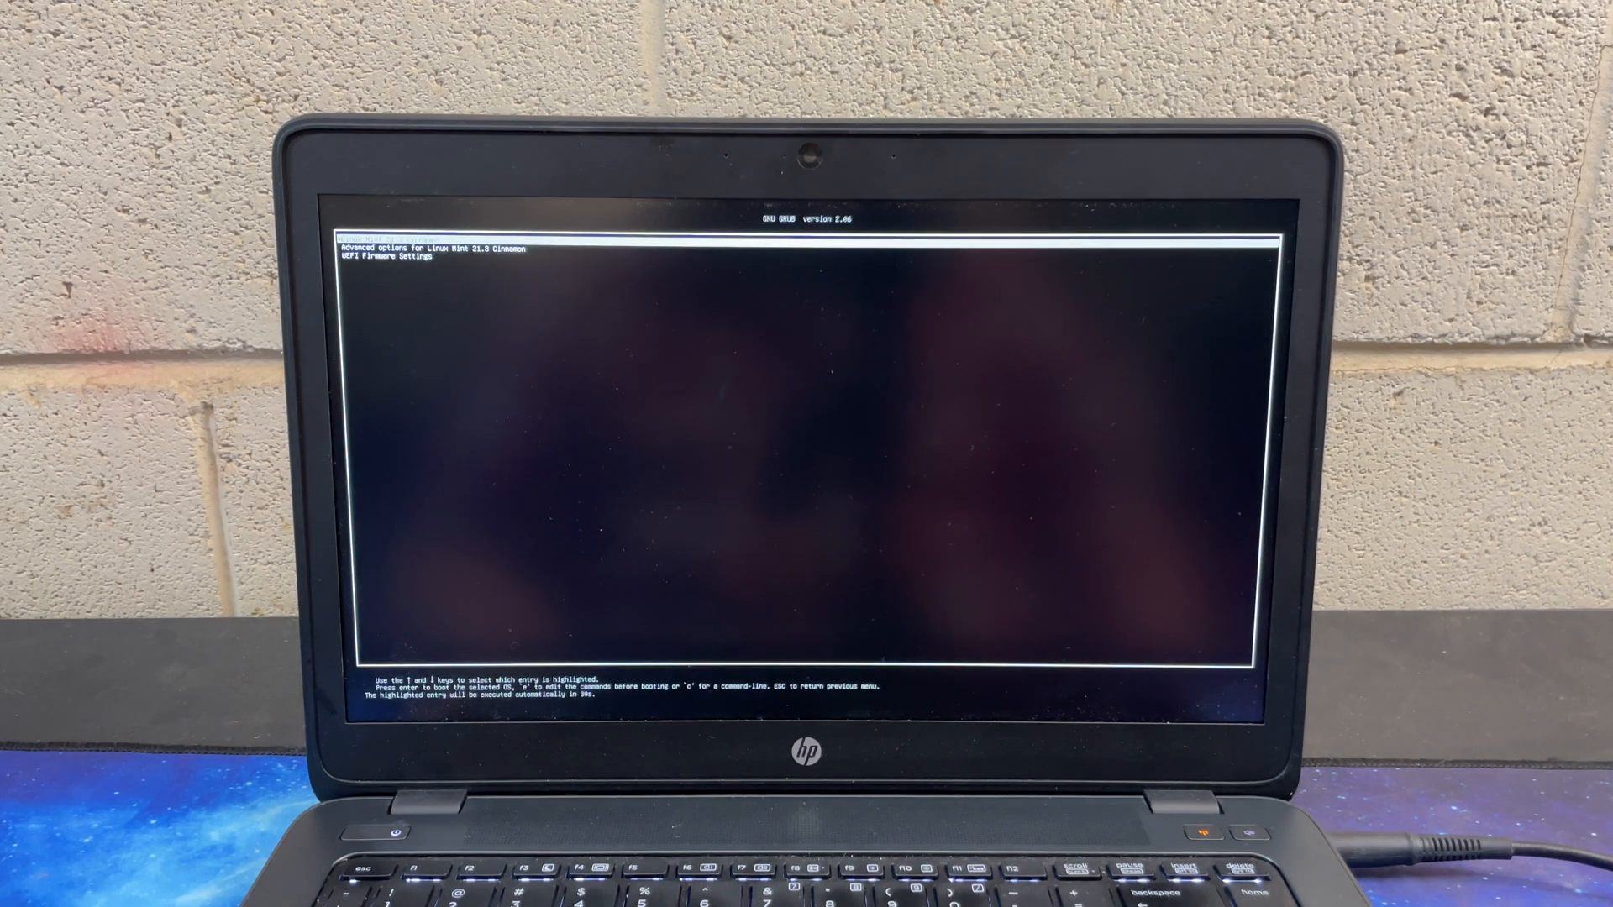